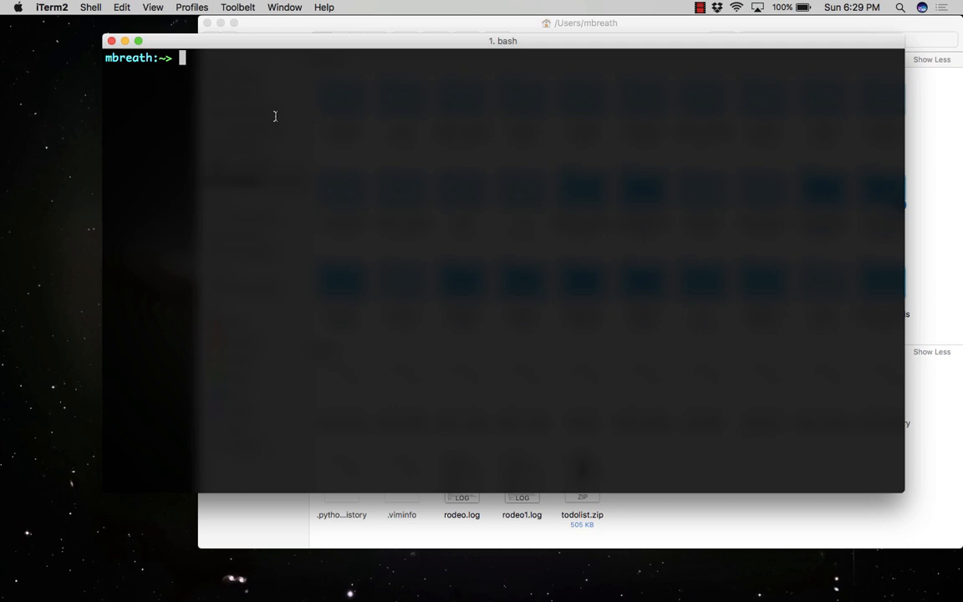
Start a Python 2.7 shell, import boto3, and begin typing the s3 assignment.
text(python)
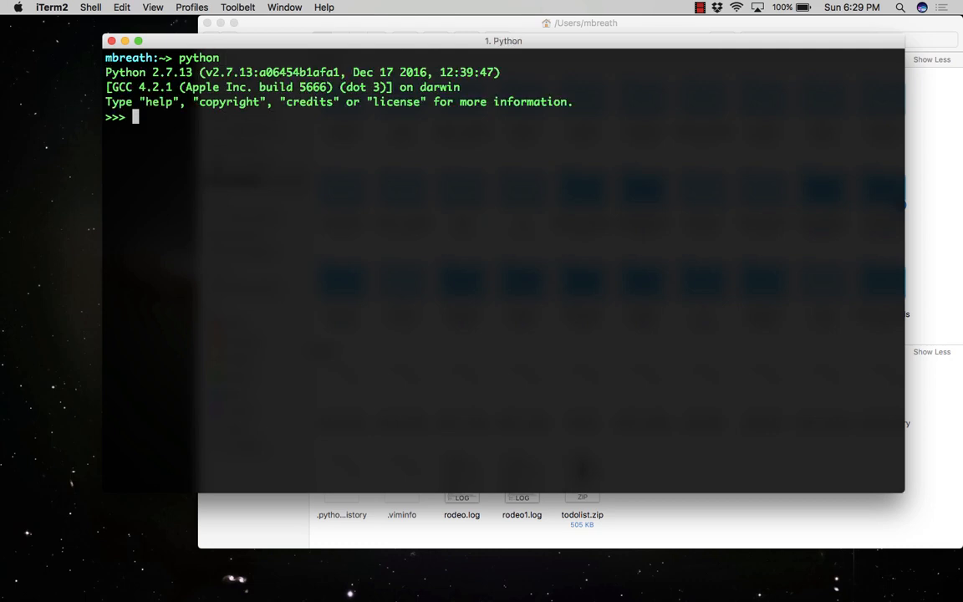
text(import boto3)
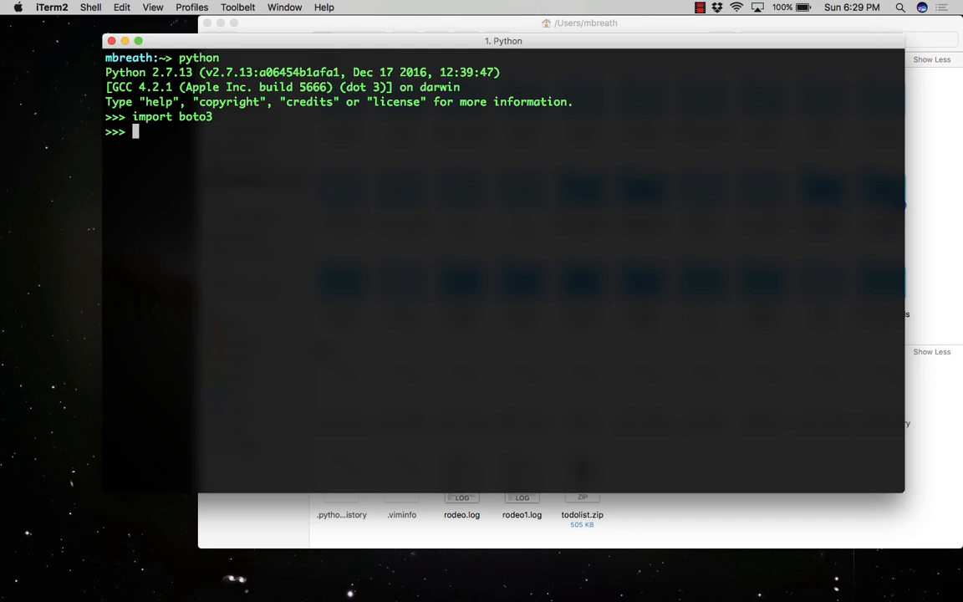
text(resourse)
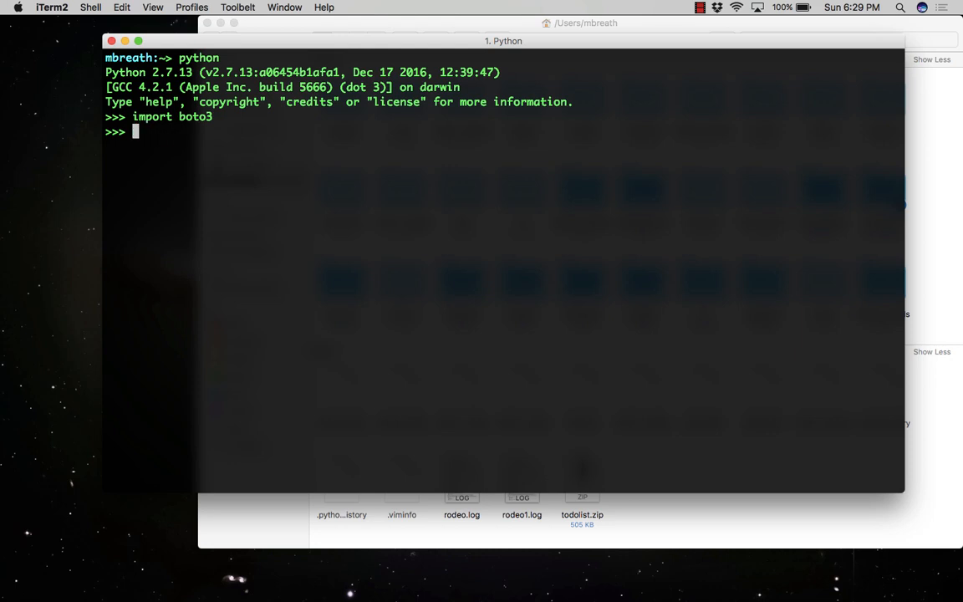
text(clein)
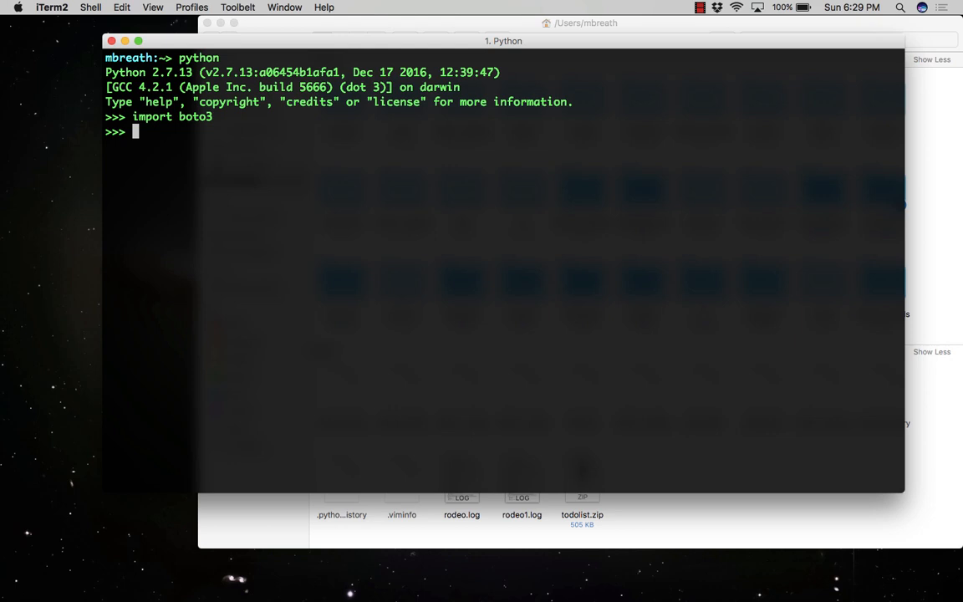
text(s3 =)
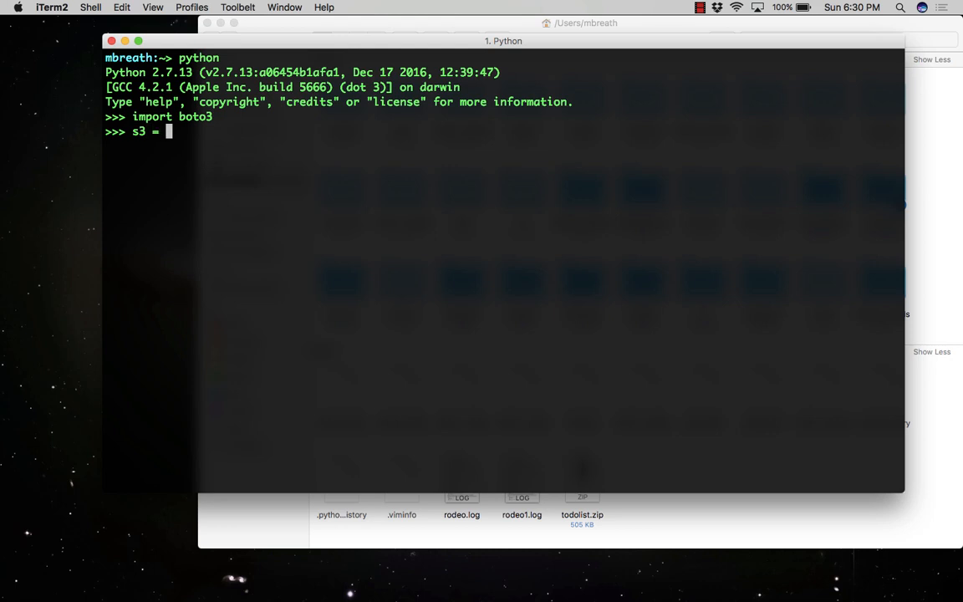
Create the S3 client with s3 = boto3.client('s3').
text(boto3.)
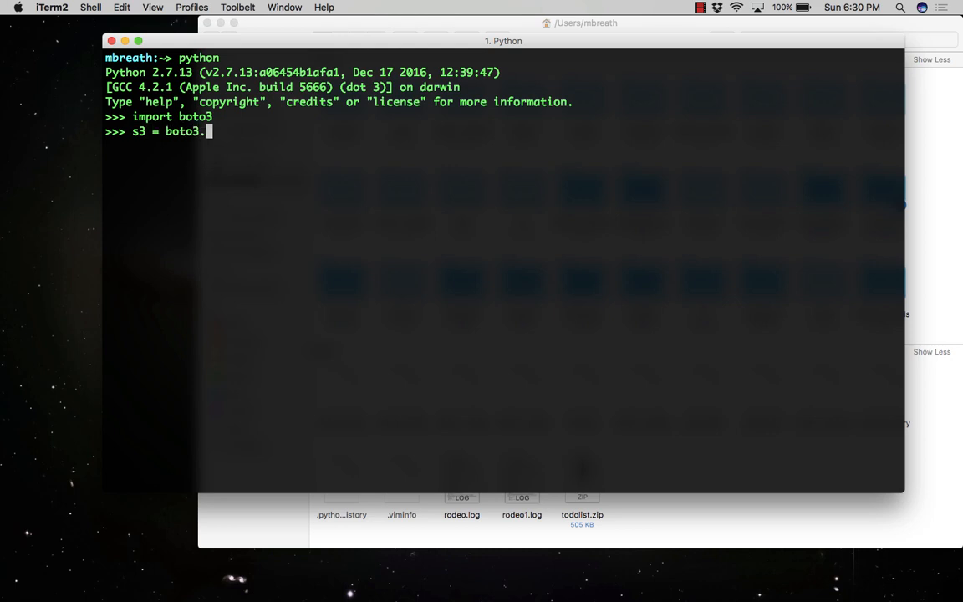
text(client())
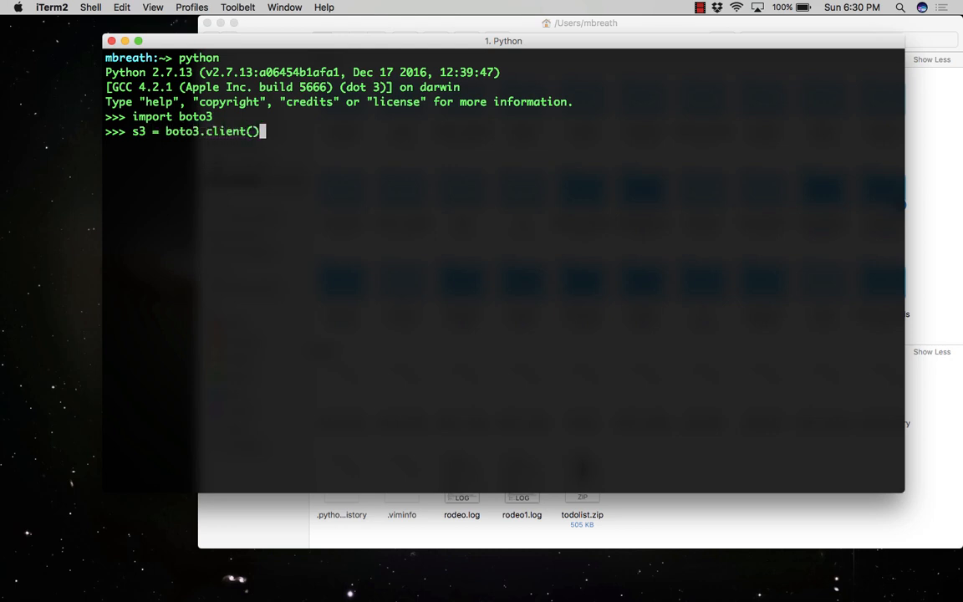
text('s)
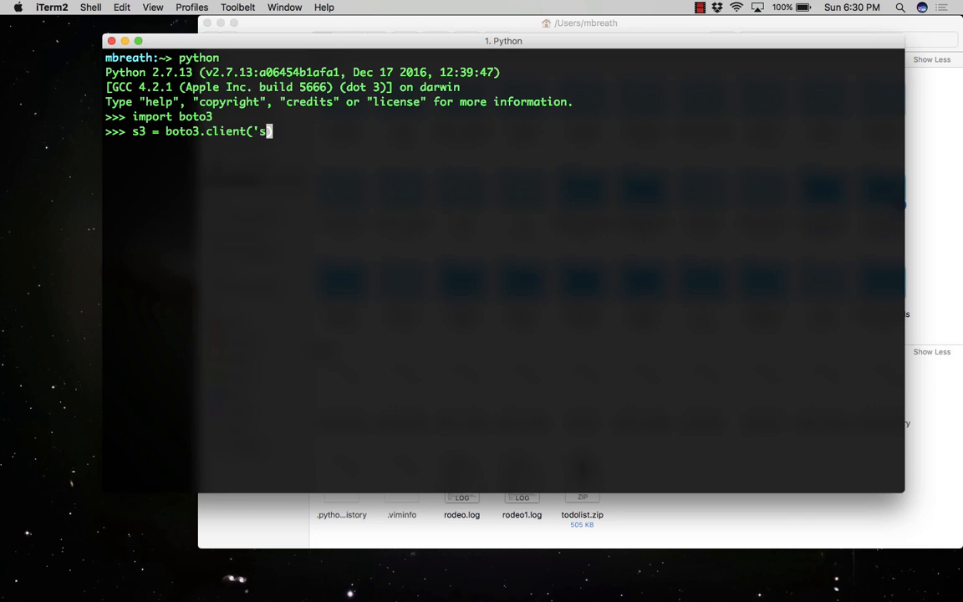
text(3'))
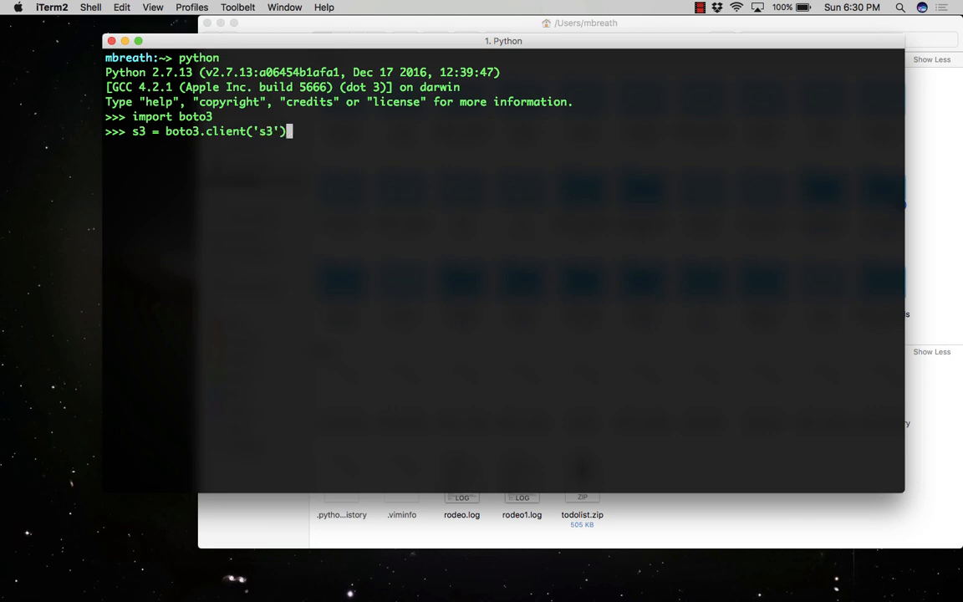
key(Return)
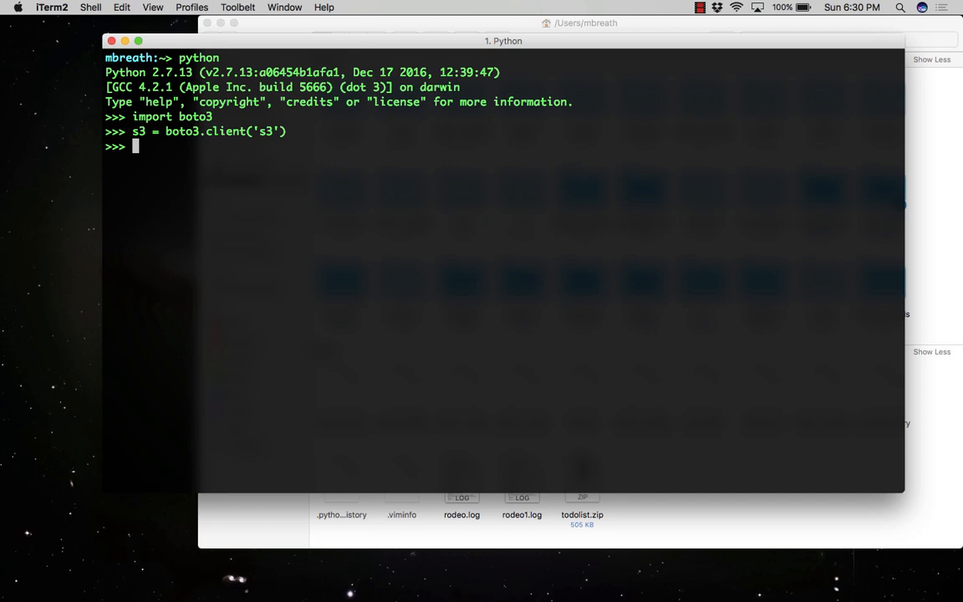
Download todolist.zip from mynamebuckets as client_todolist.zip using download_file.
text(s3.)
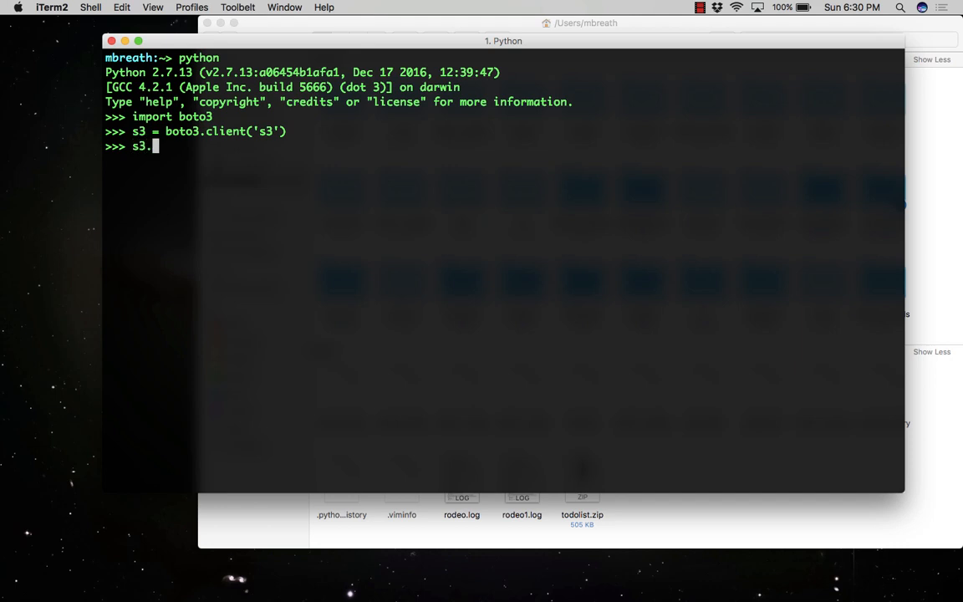
text(download)
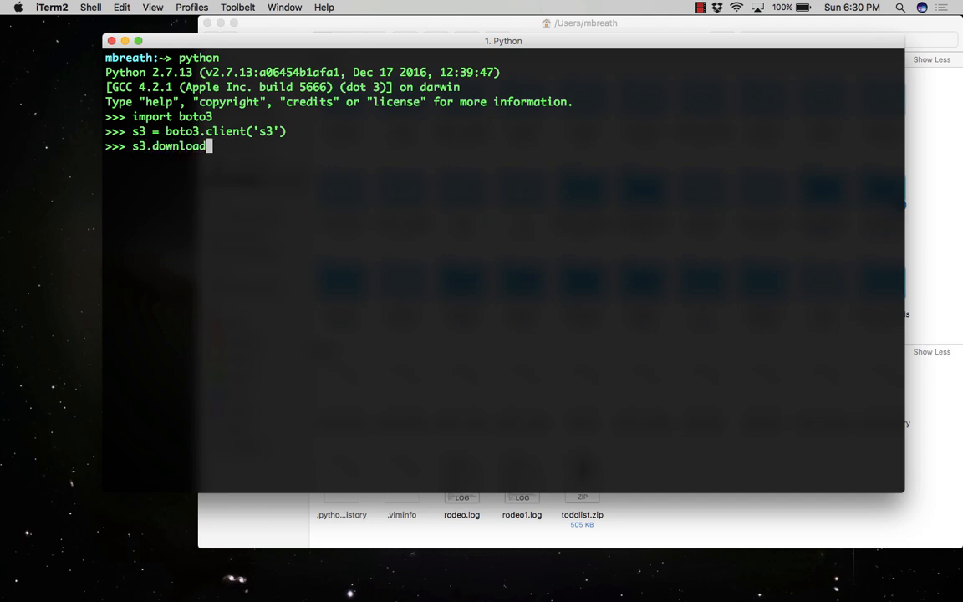
text(_file())
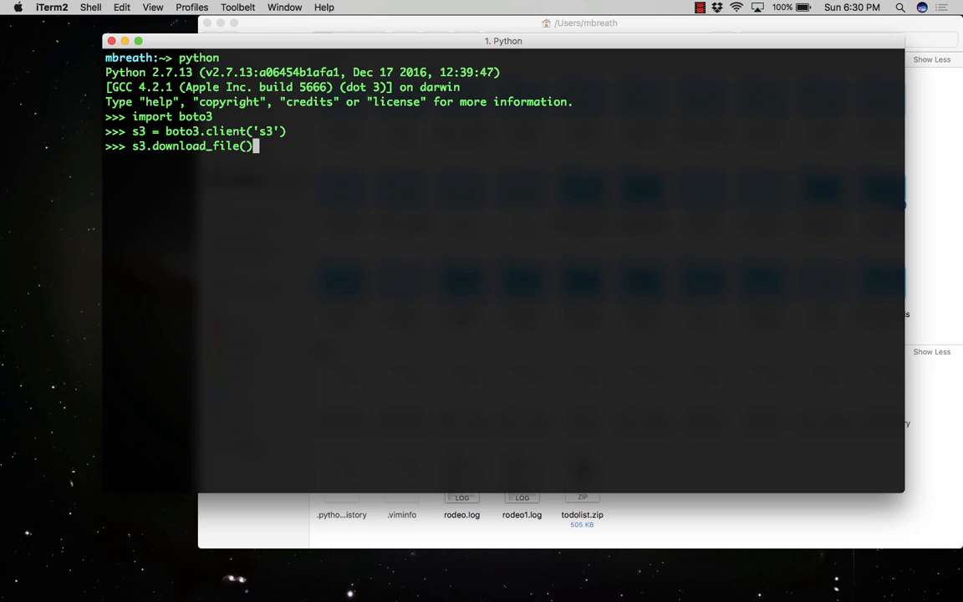
text('mynam)
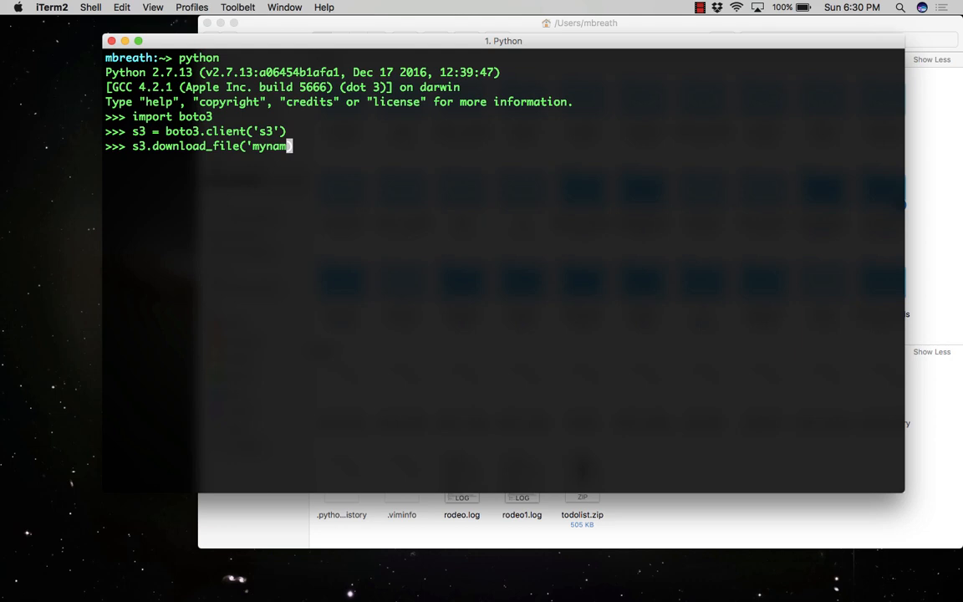
text(buckets', 'todolist)
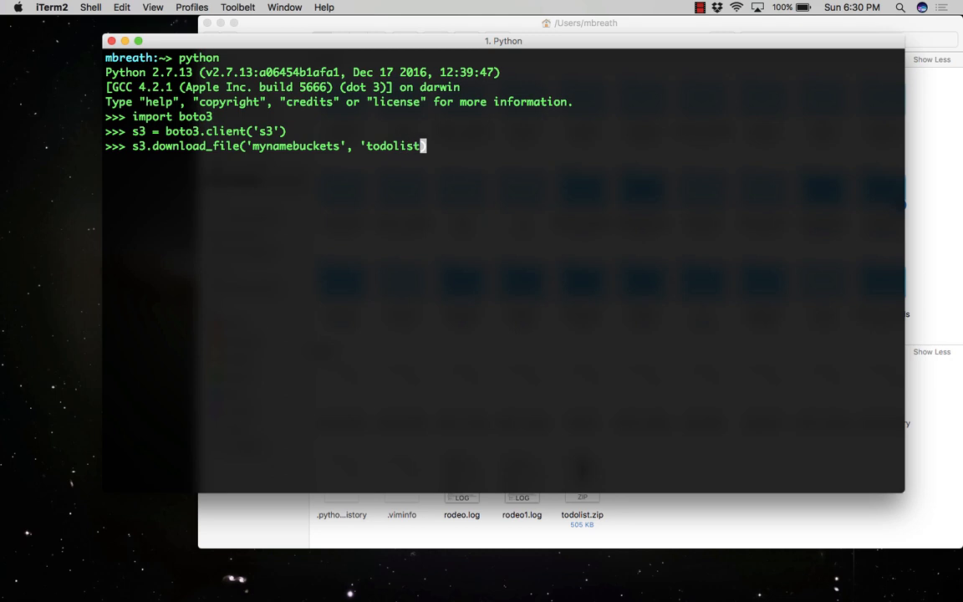
text(.zip',)
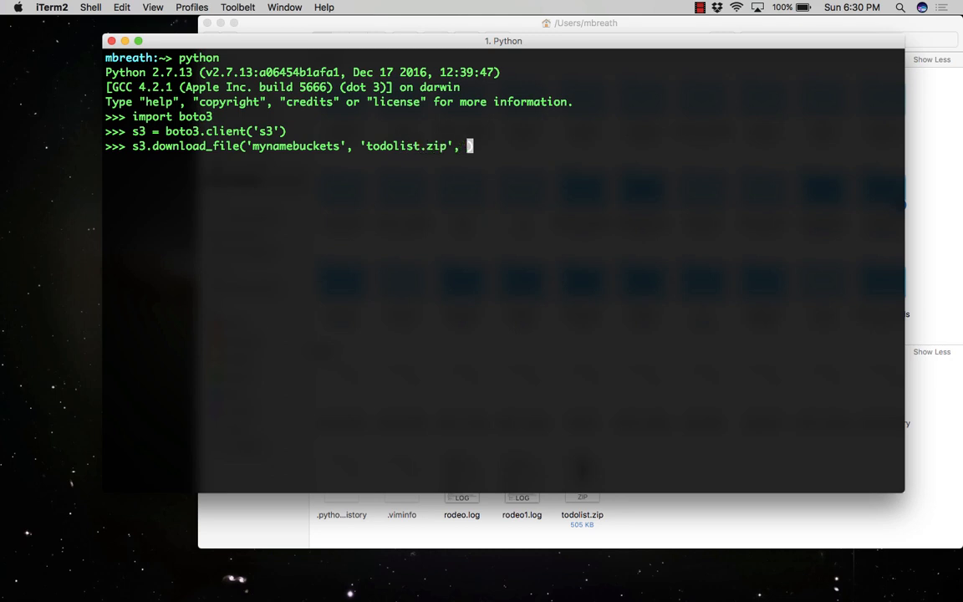
text(')
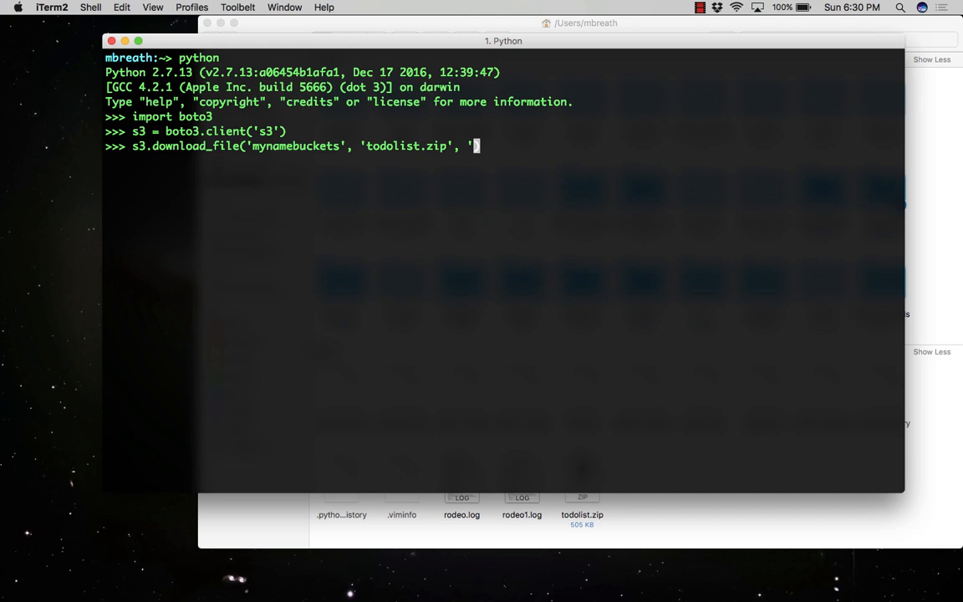
text(clin)
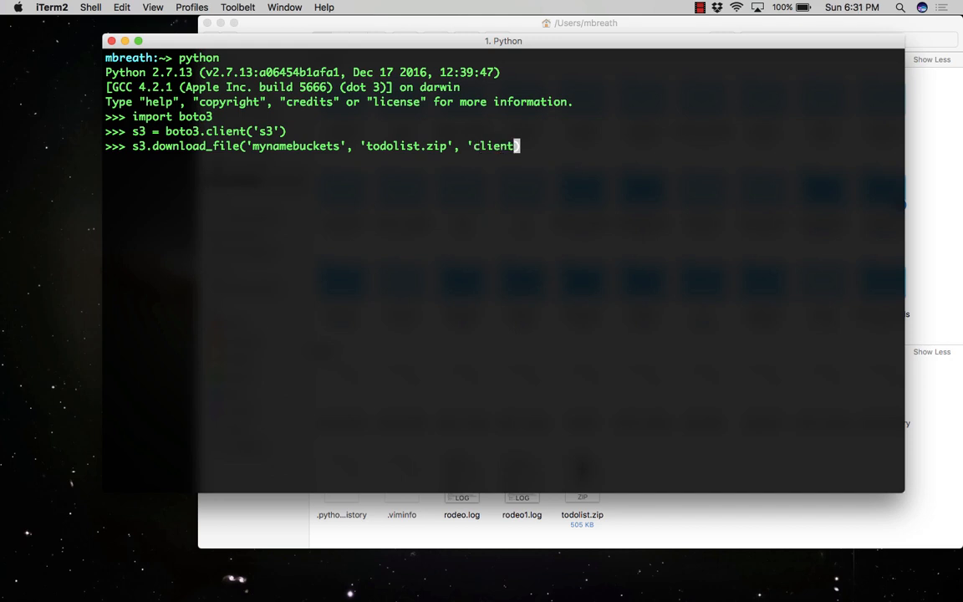
text(_todo)
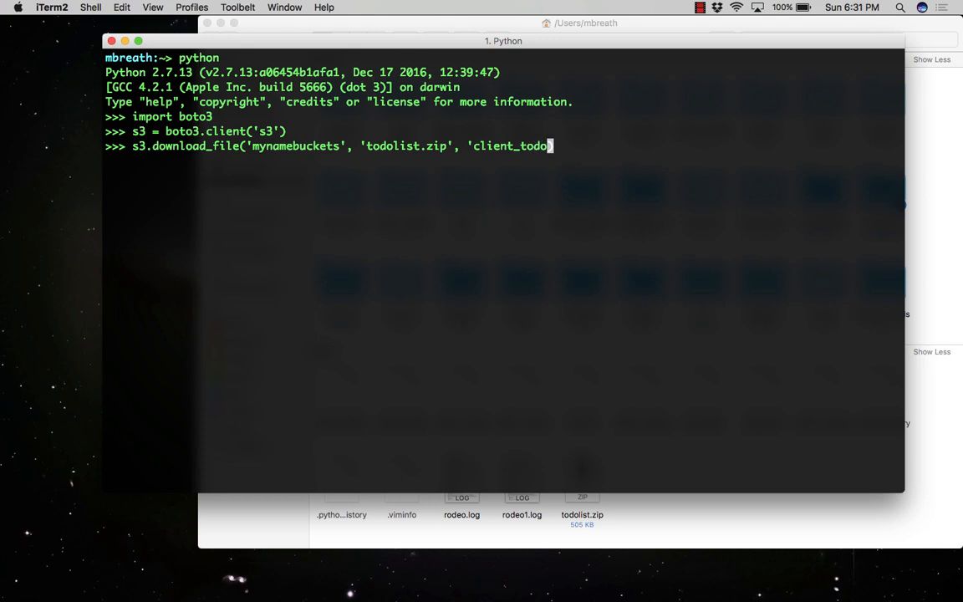
text(list.z)
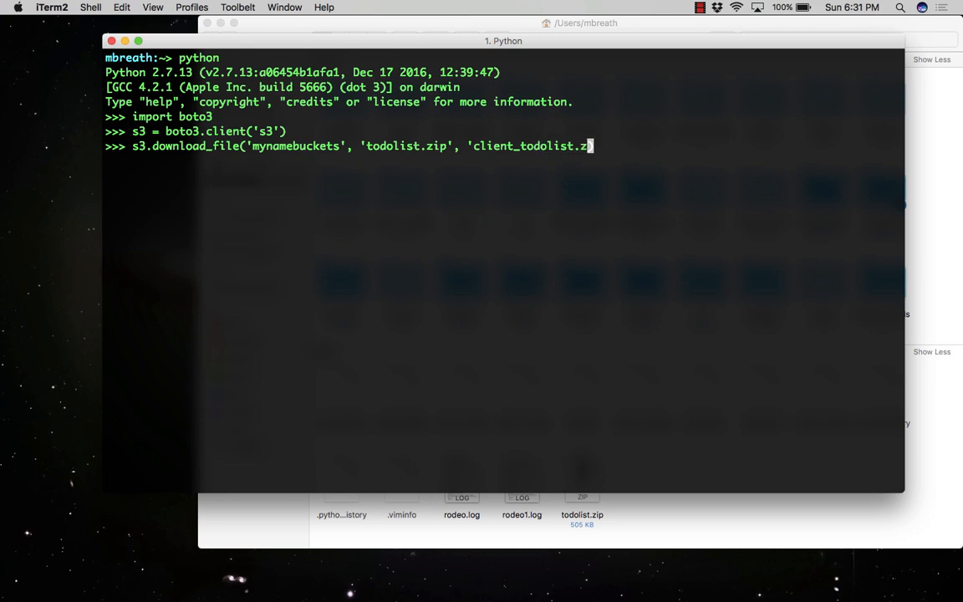
text(ip')
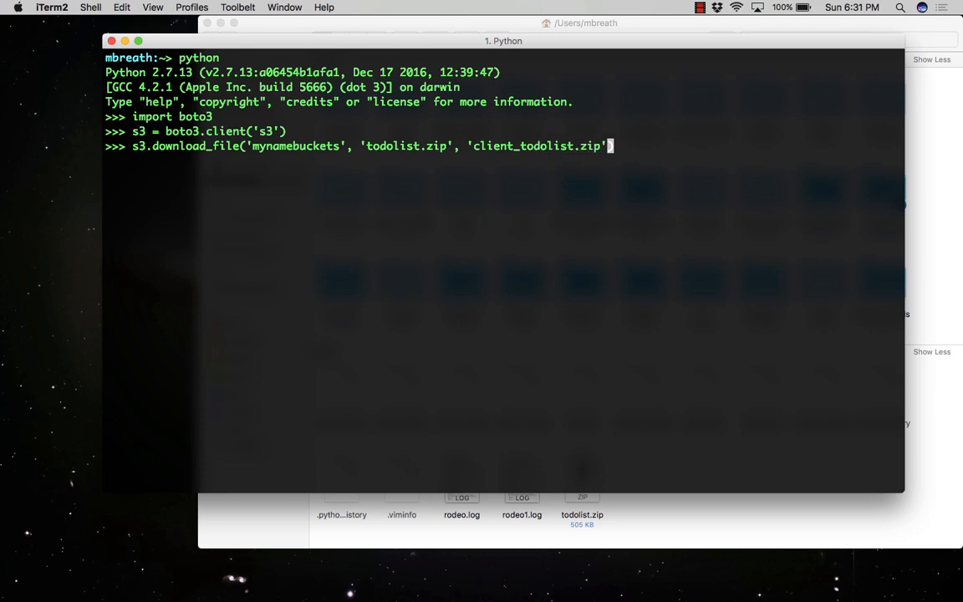
key(Return)
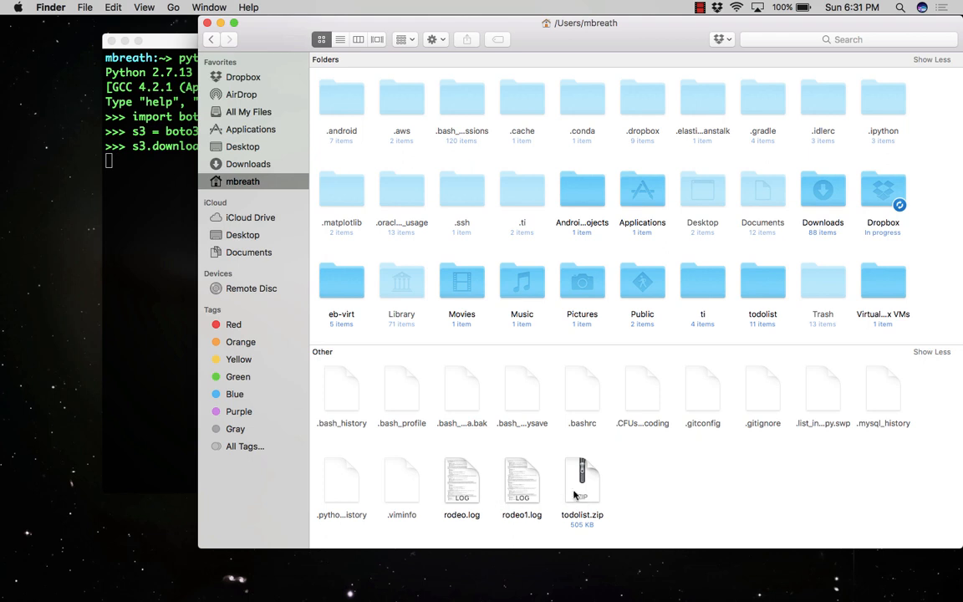
mouse_move(659, 499)
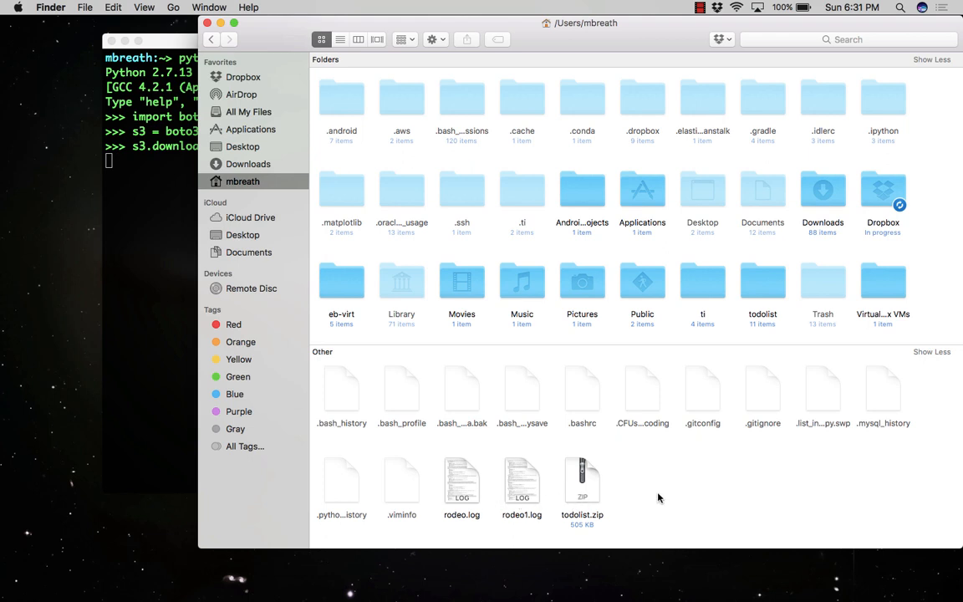
mouse_move(185, 377)
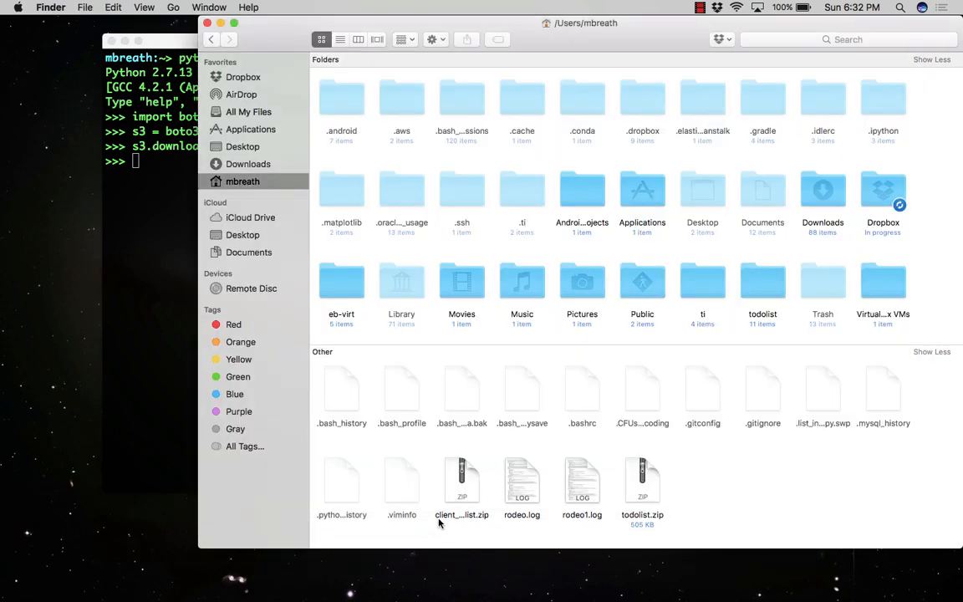
Compare client_todolist.zip with todolist.zip in Finder (505 KB), then return to the shell.
click(461, 483)
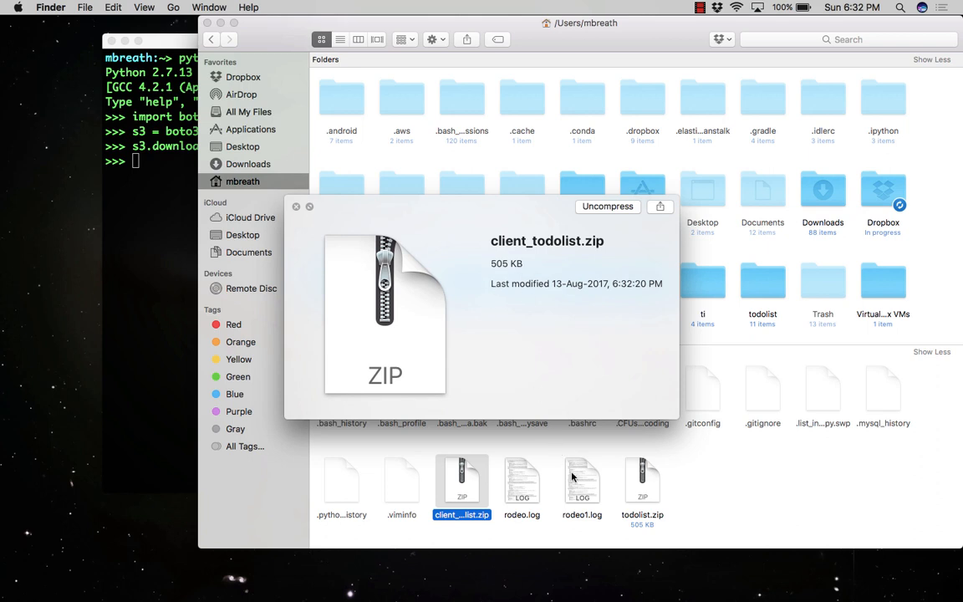
click(642, 481)
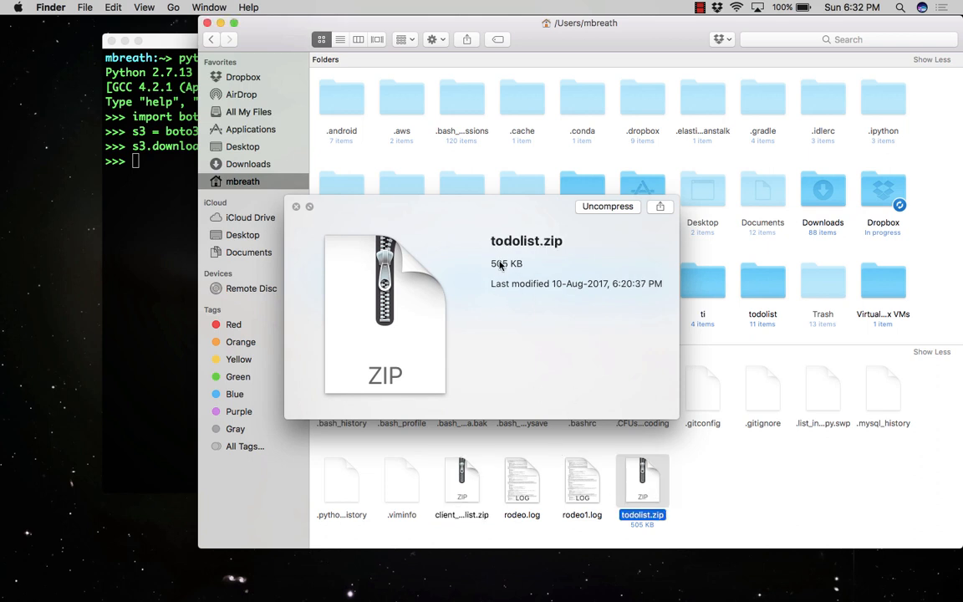
click(462, 481)
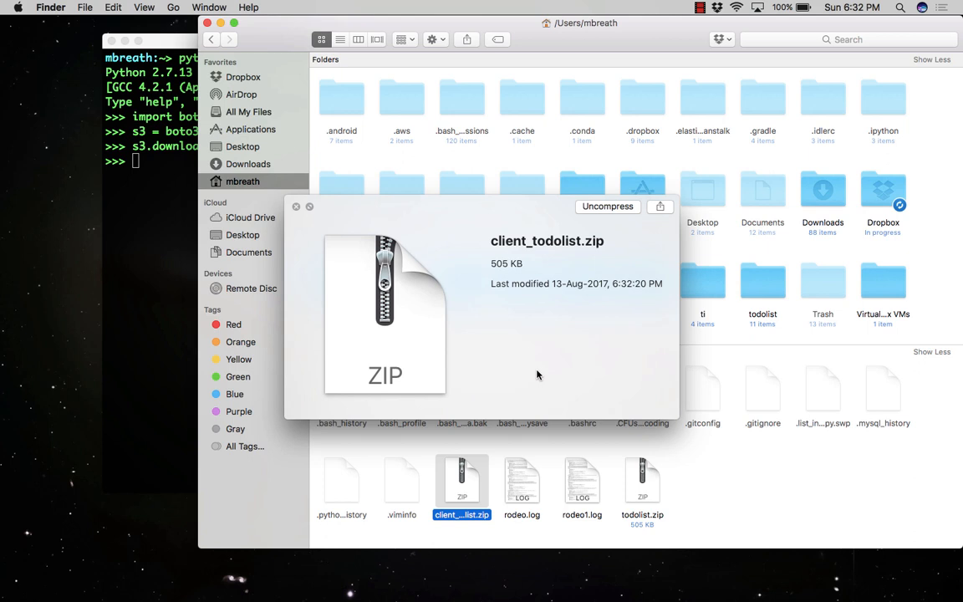
mouse_move(632, 410)
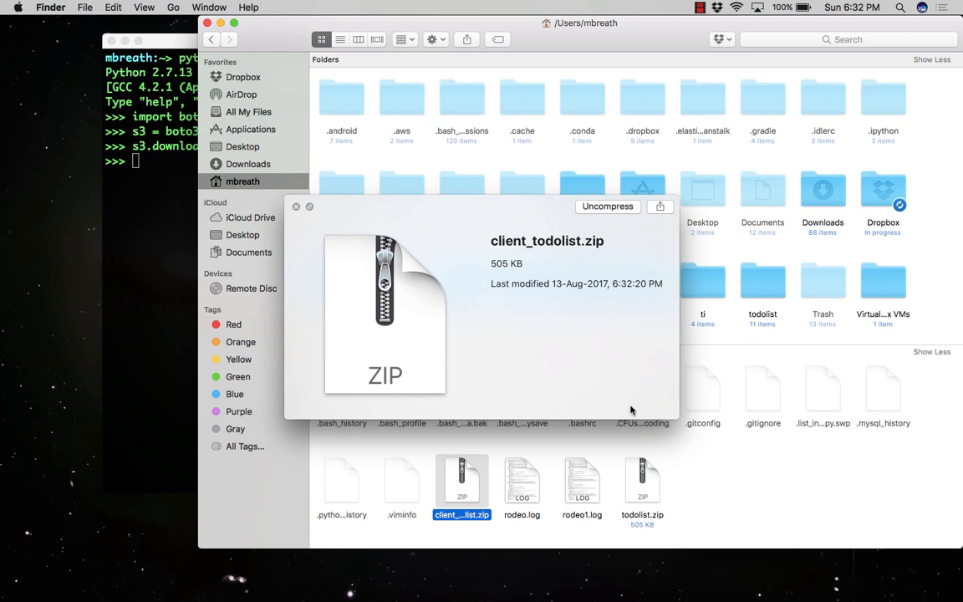
click(643, 480)
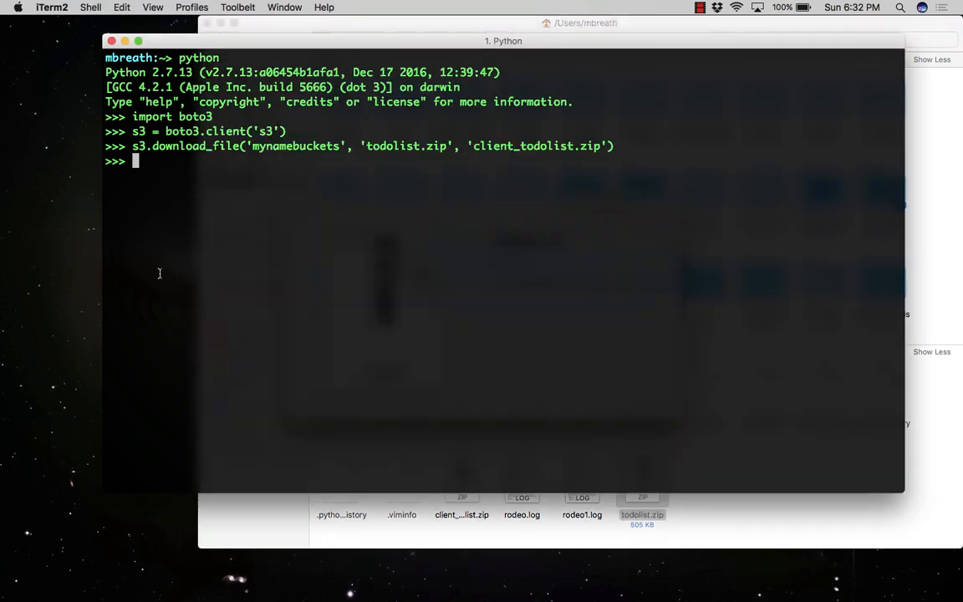
mouse_move(197, 205)
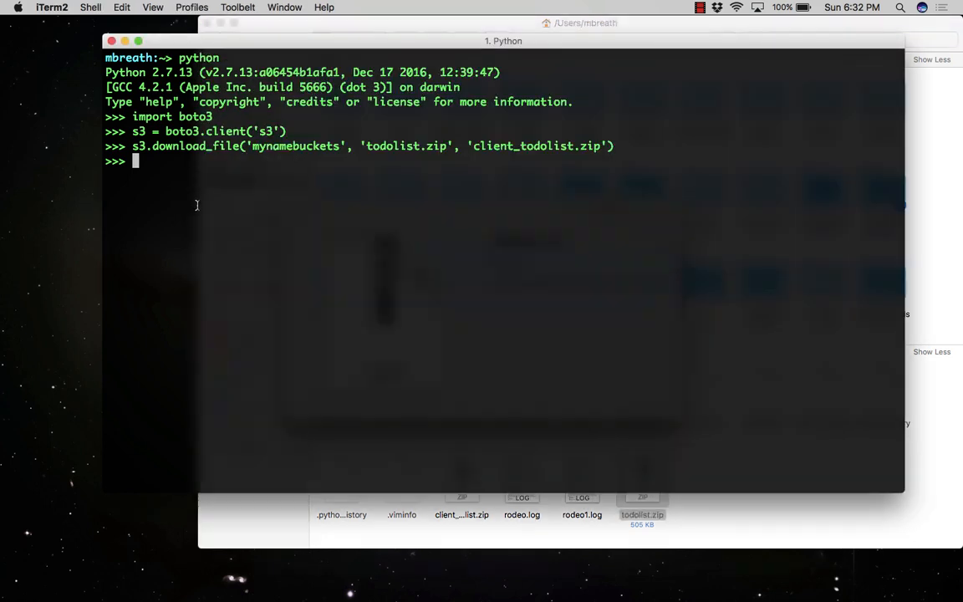
Leave the Python session with exit() and clear the terminal.
text(ex)
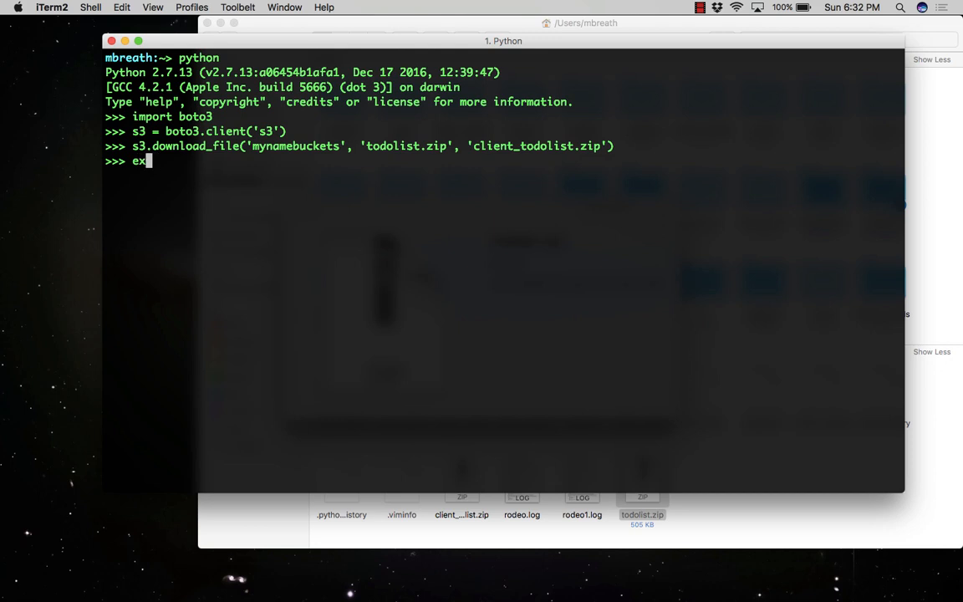
text(it())
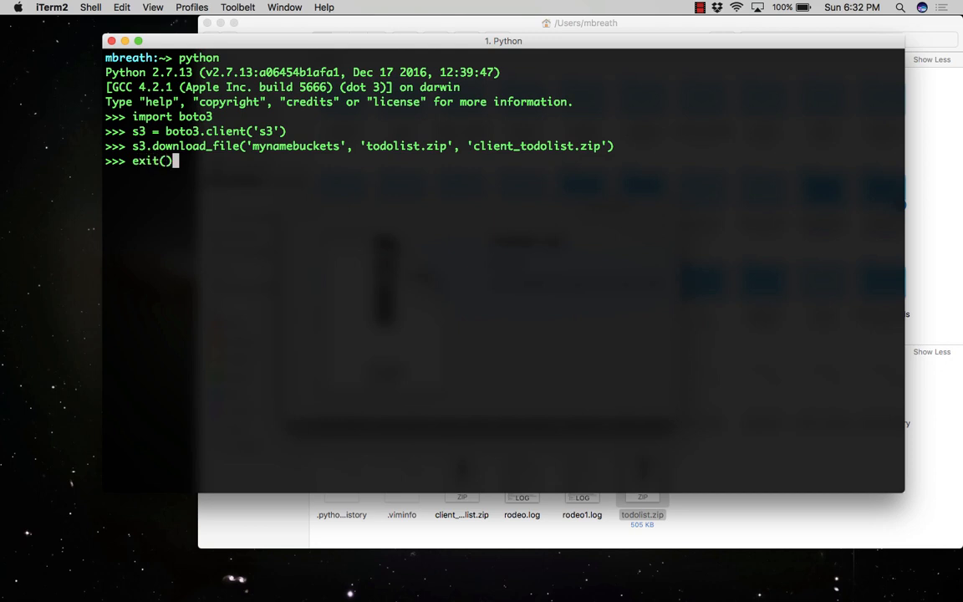
text(clear)
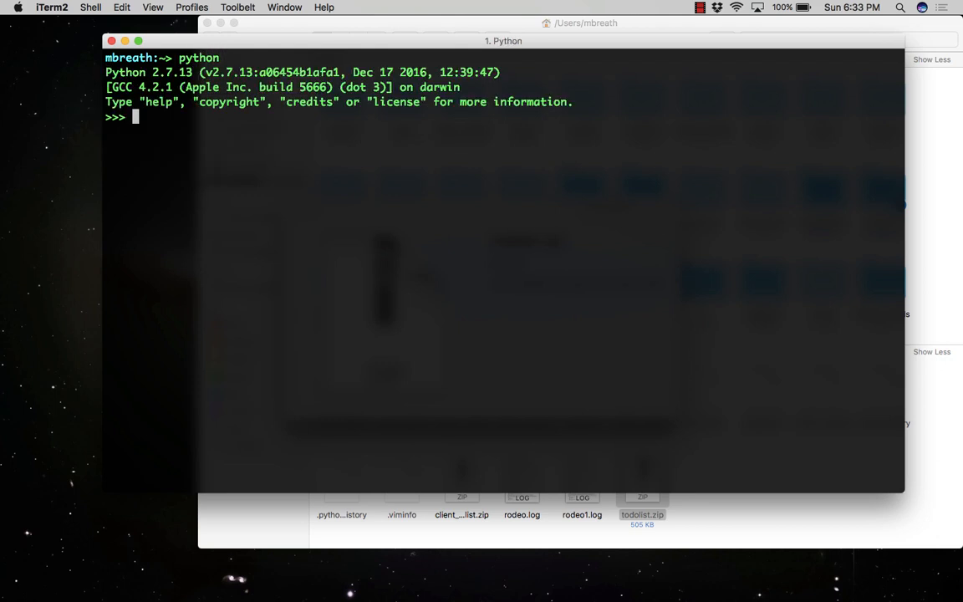
Import boto3 and botocore in the new Python shell and begin the s3 assignment.
text(import bo)
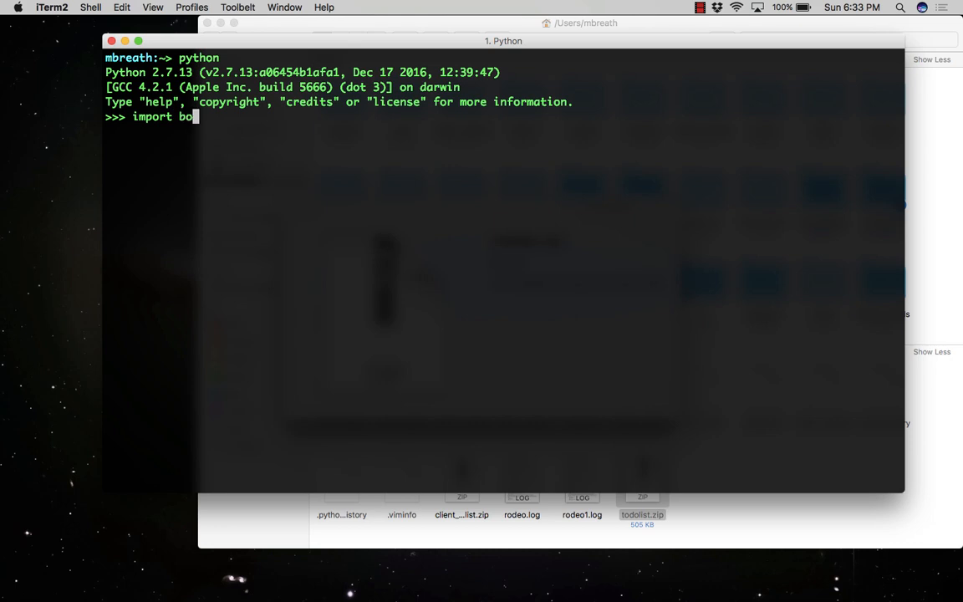
key(Return)
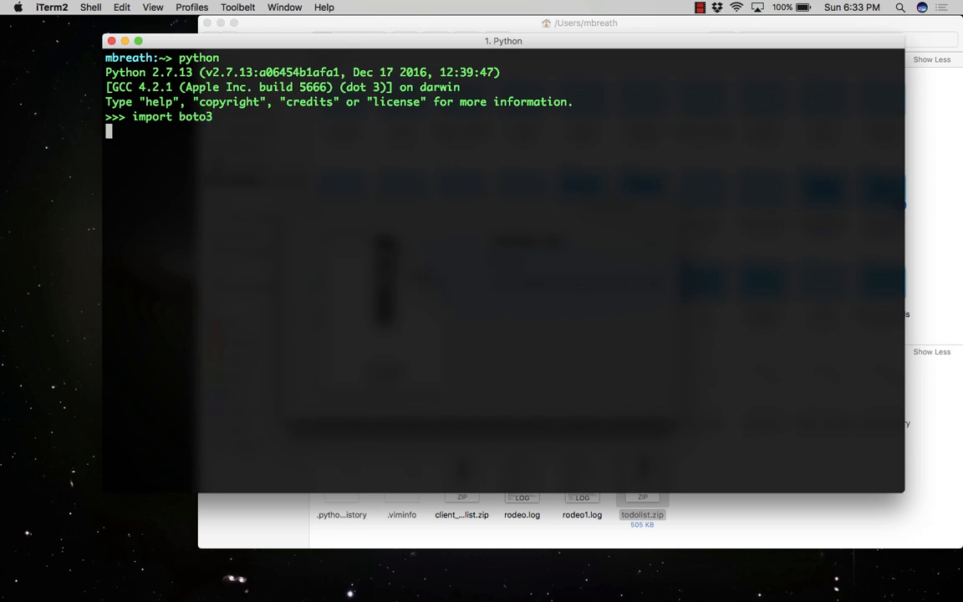
key(Return)
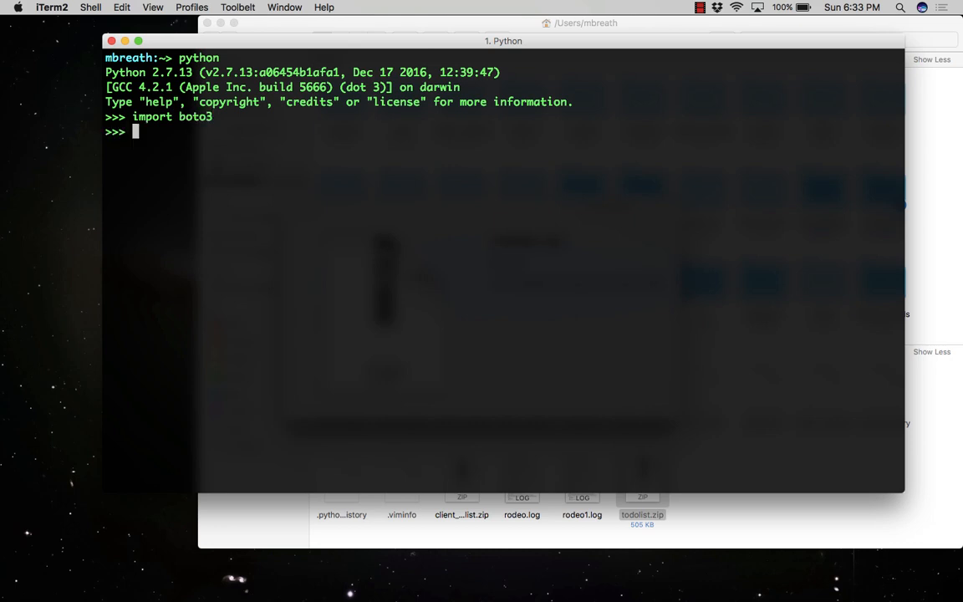
text(import botocore)
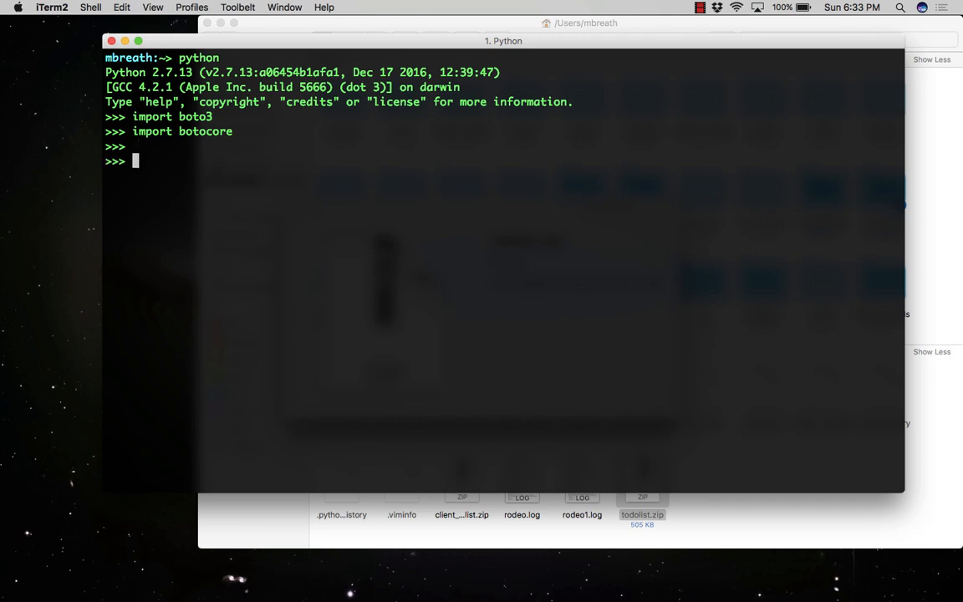
text(s3 =)
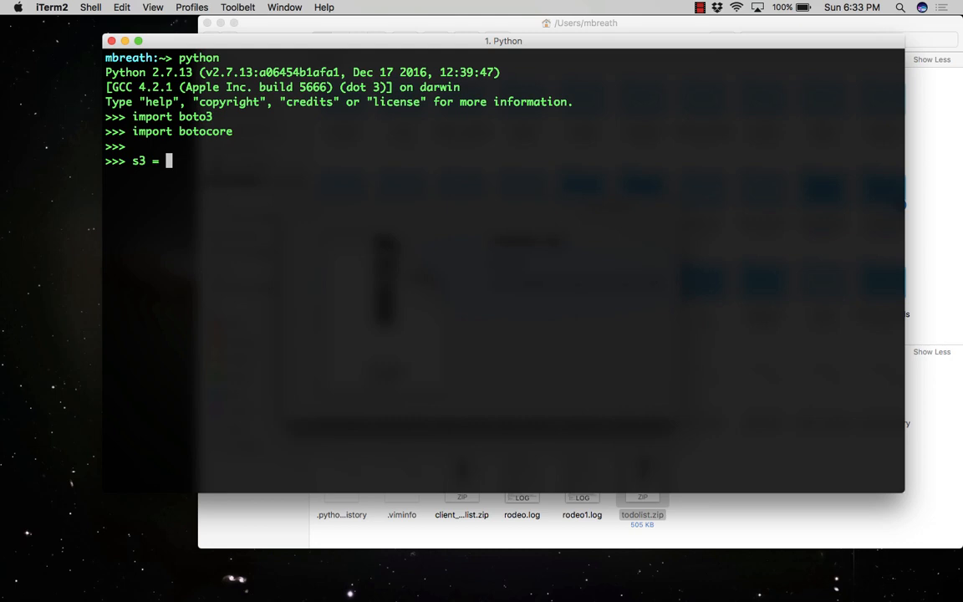
Assign s3 = boto3.resource('s3') to get an S3 resource object.
text(boto3)
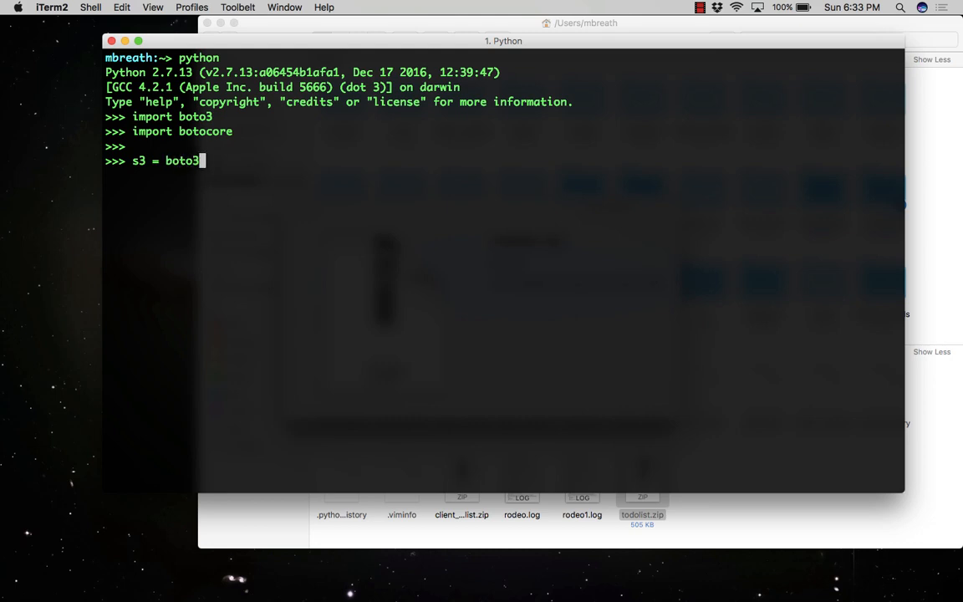
text(.resourc)
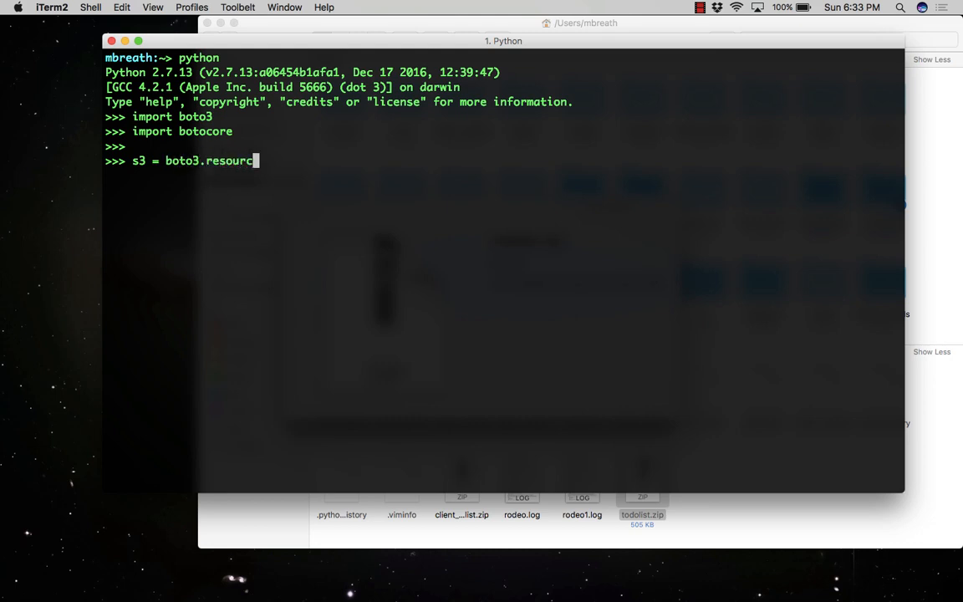
text(e)
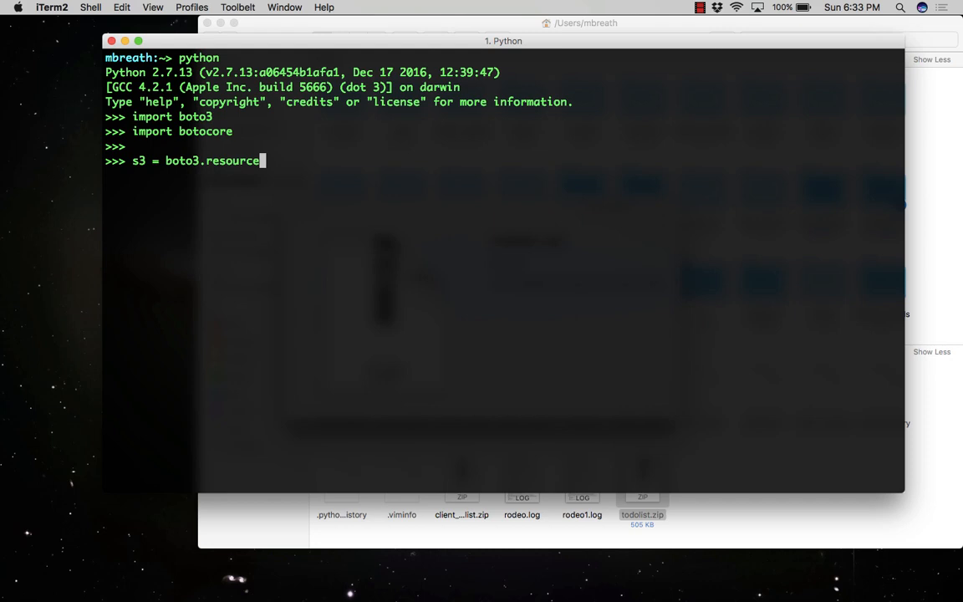
text((')
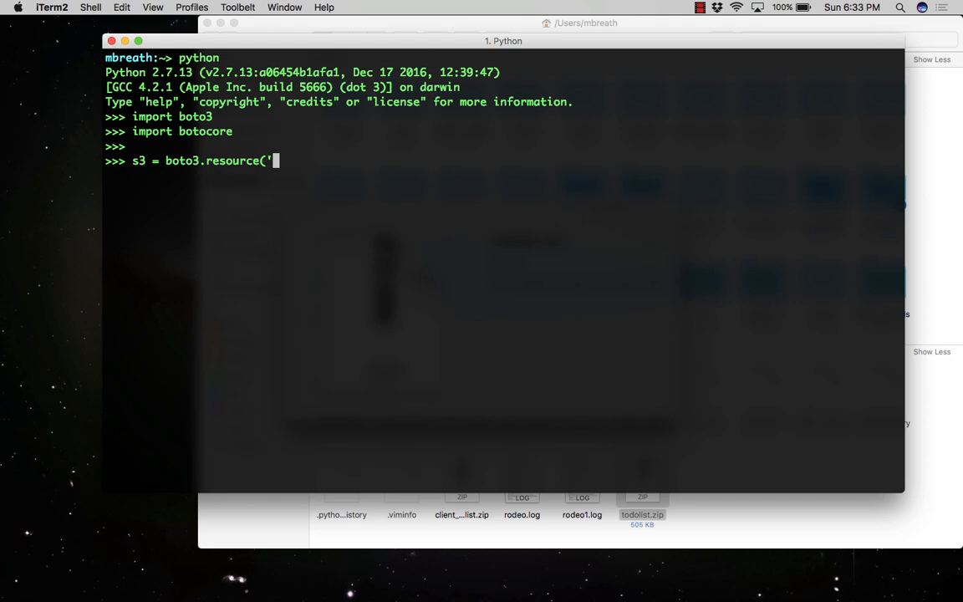
text(s3'))
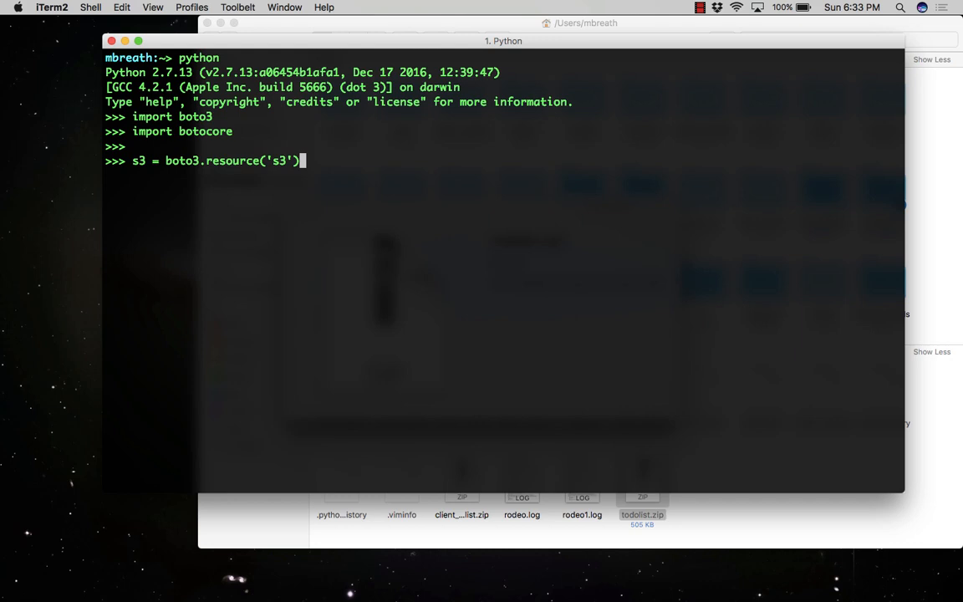
key(Return)
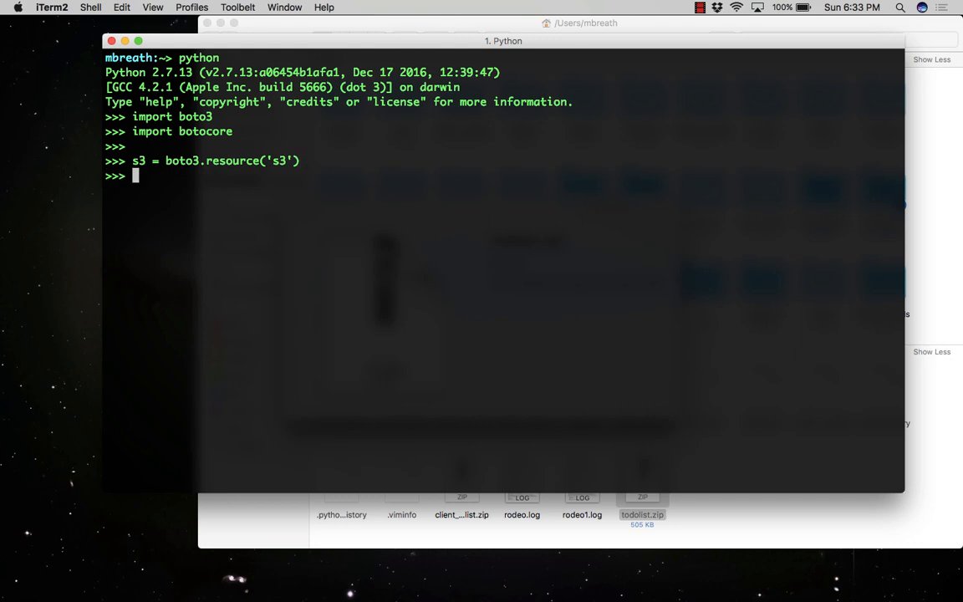
Open a try block and reference the bucket with s3.Bucket('mynamebuckets').
text(try)
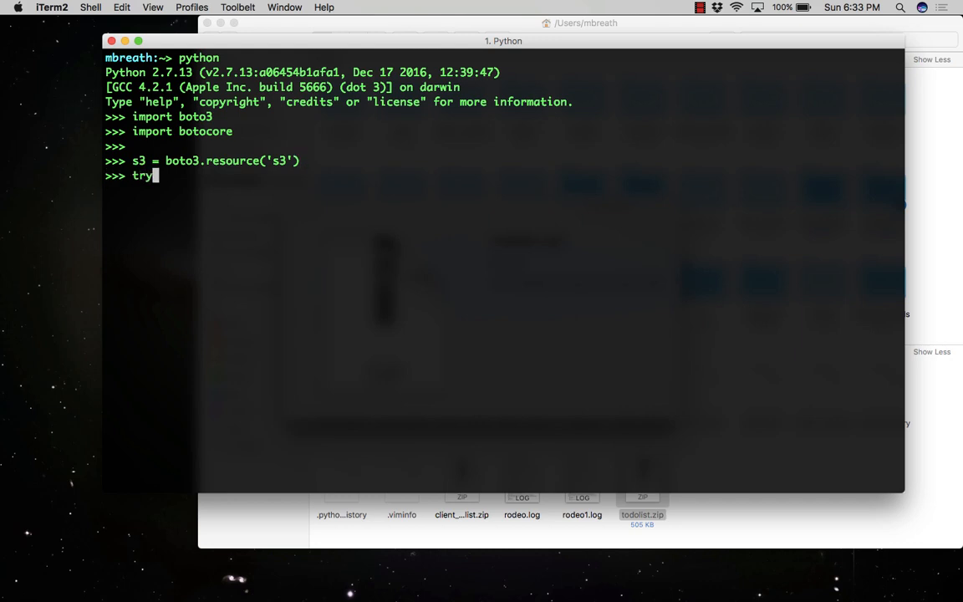
text(:)
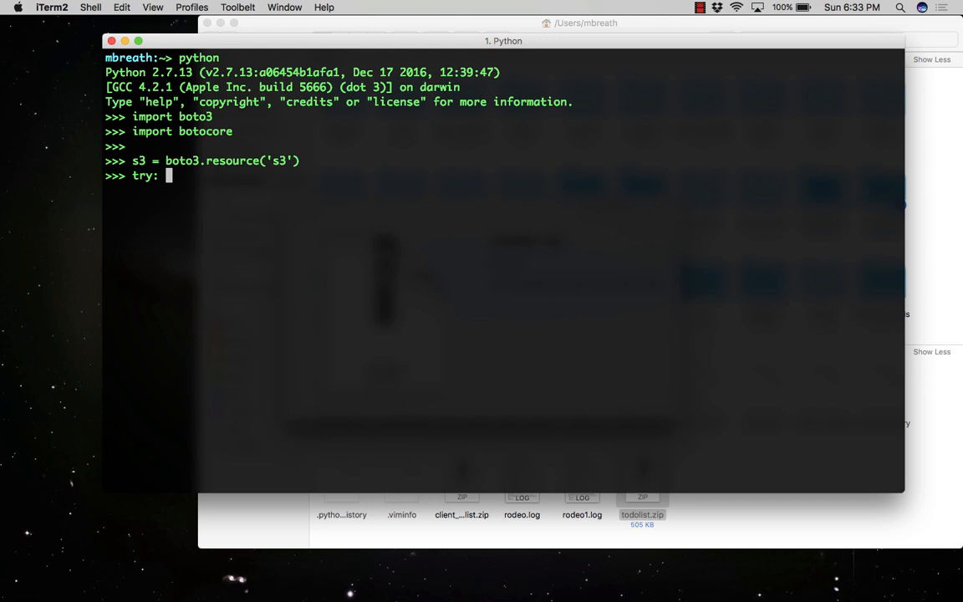
key(Return)
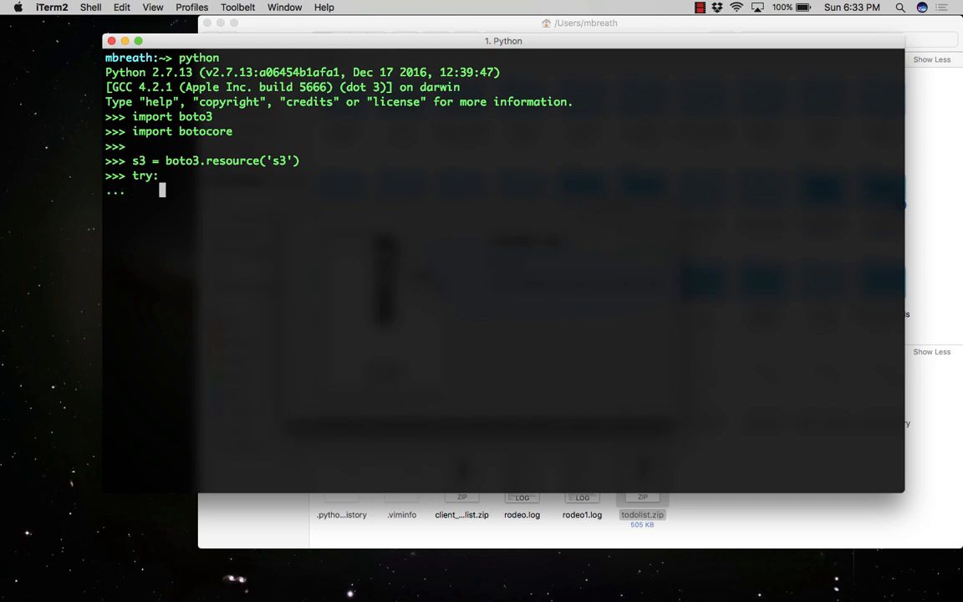
text(s3.B)
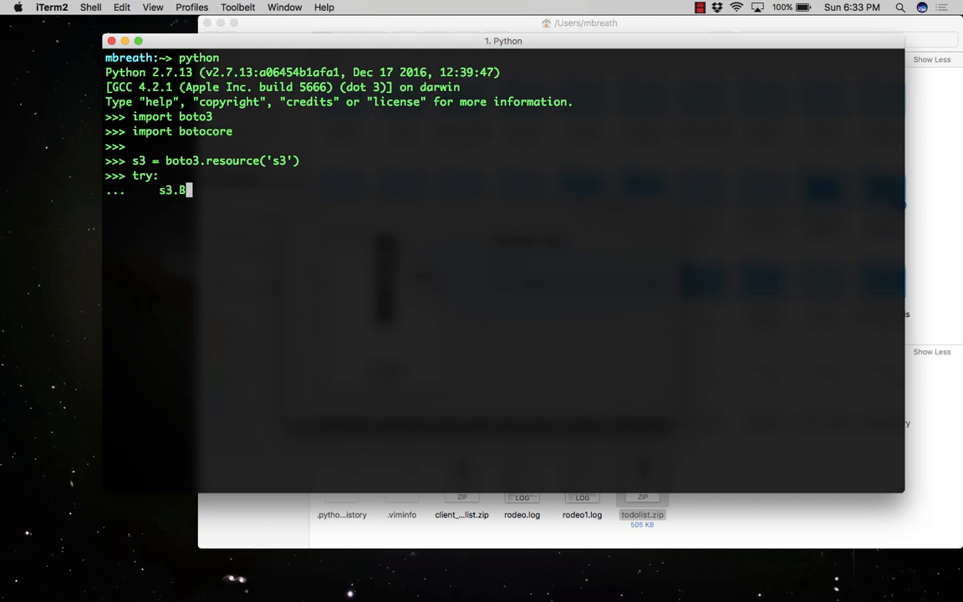
text(ucket)
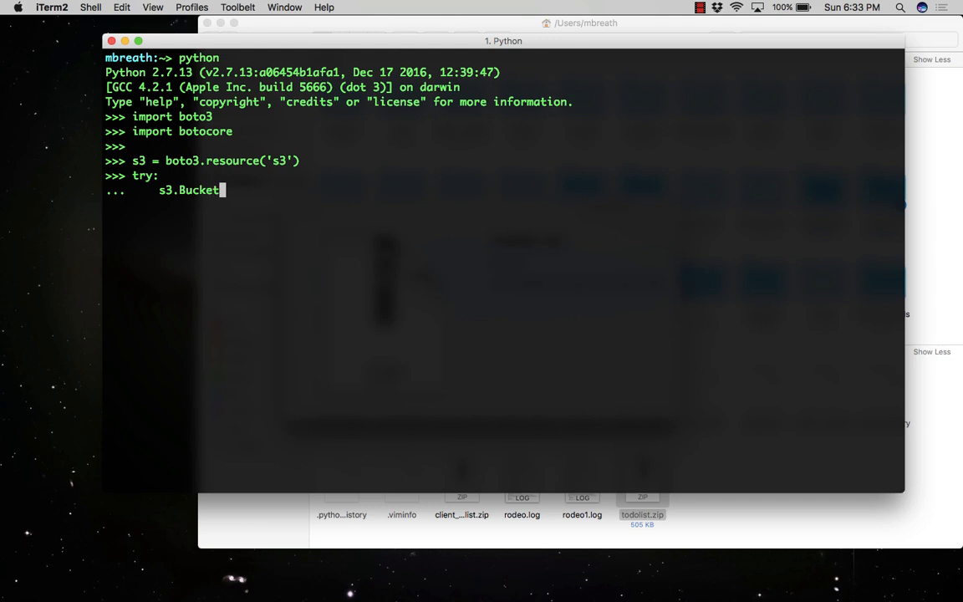
text(()
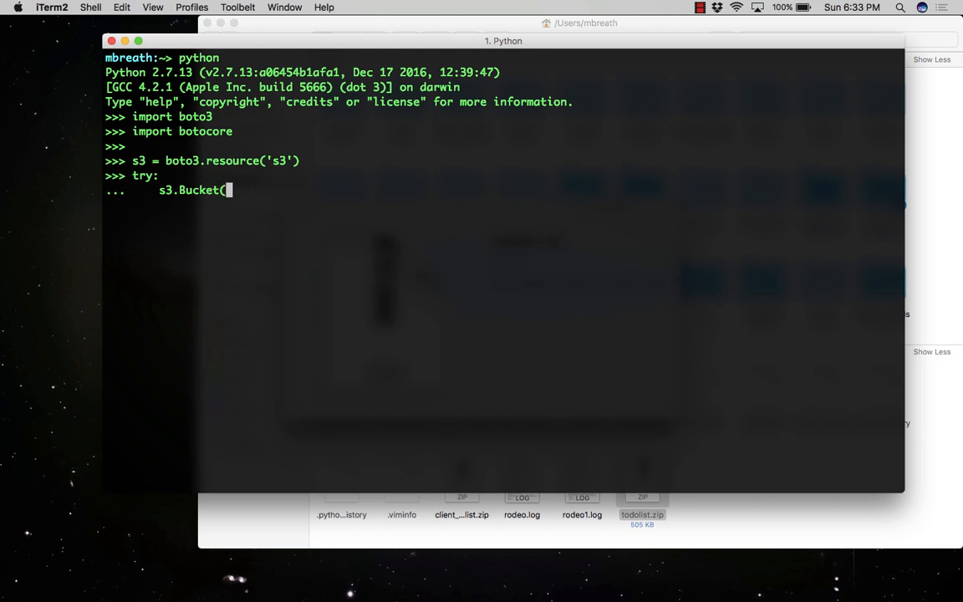
text('myname)
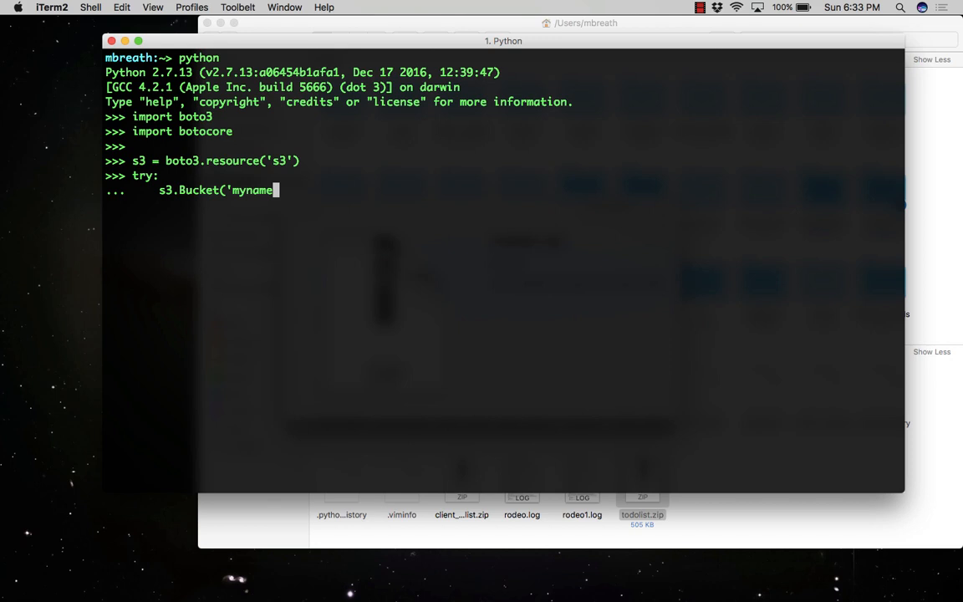
text(bucket)
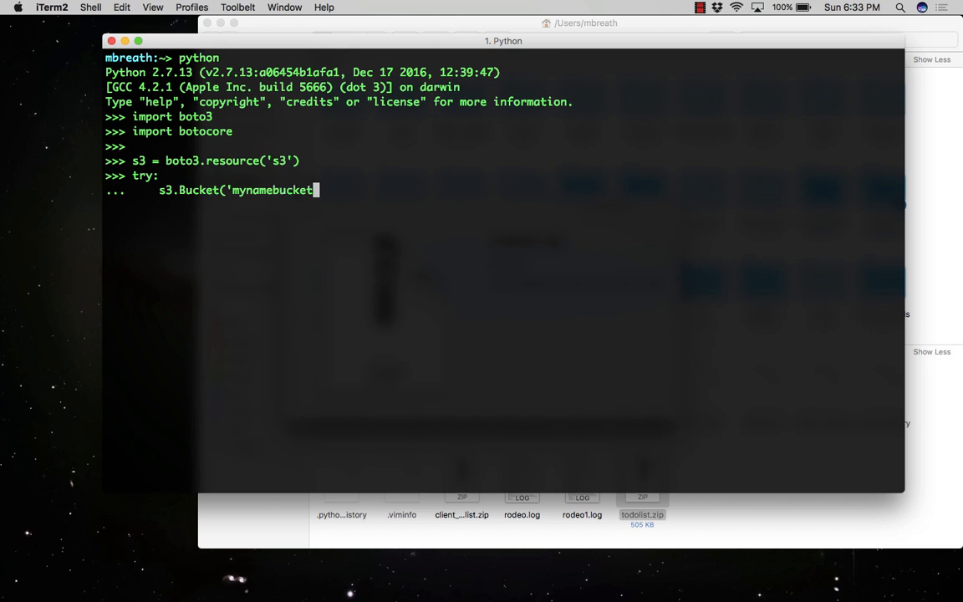
text(s')
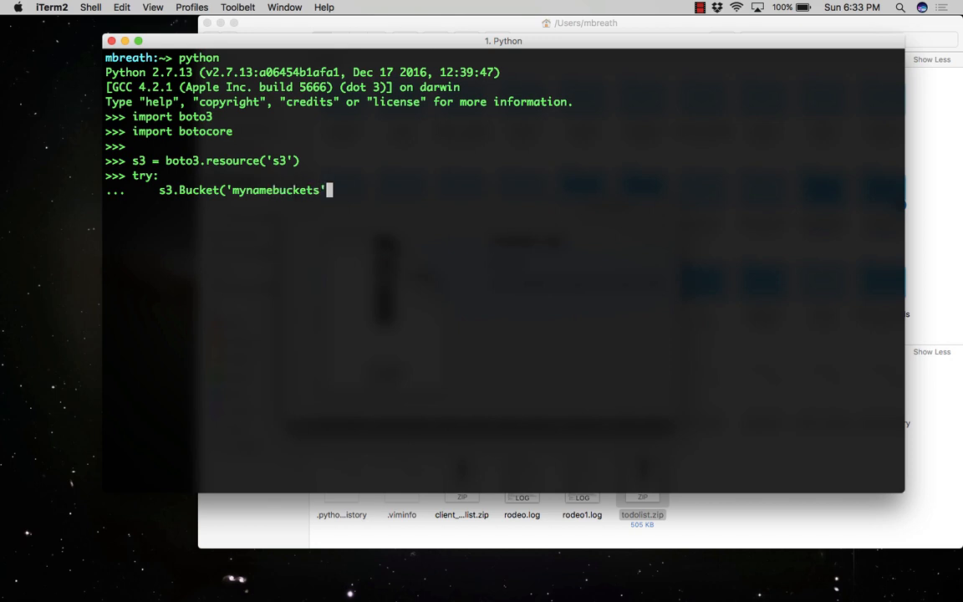
text())
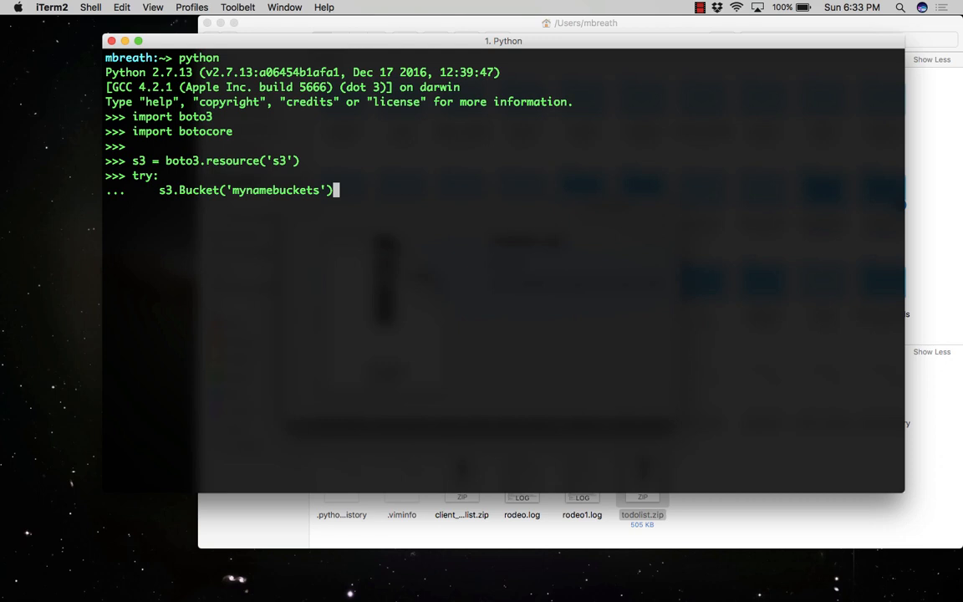
Call download_file to save todolist.zip as resource_todolist.zip.
text(.download)
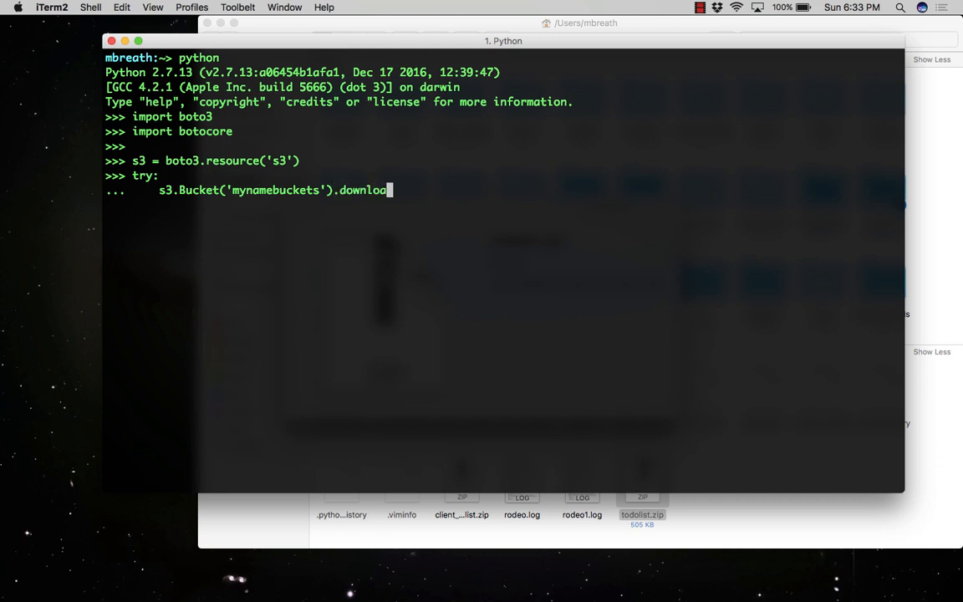
text(_fi)
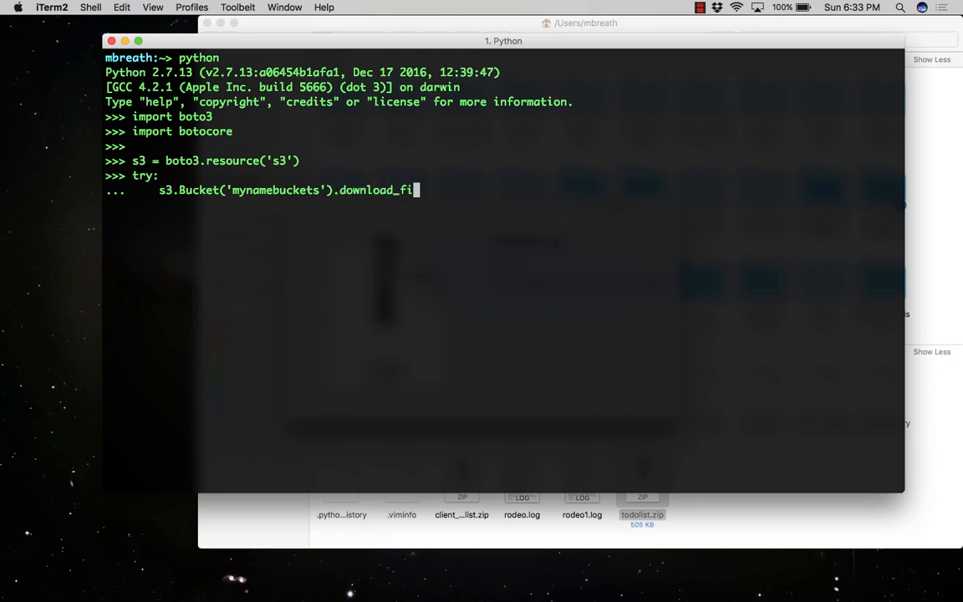
text(le())
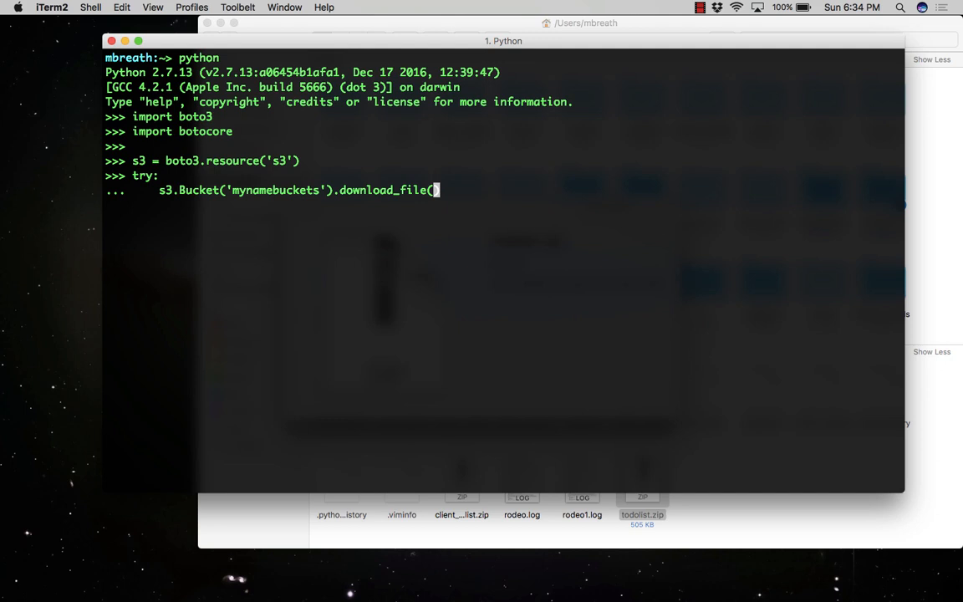
text(')
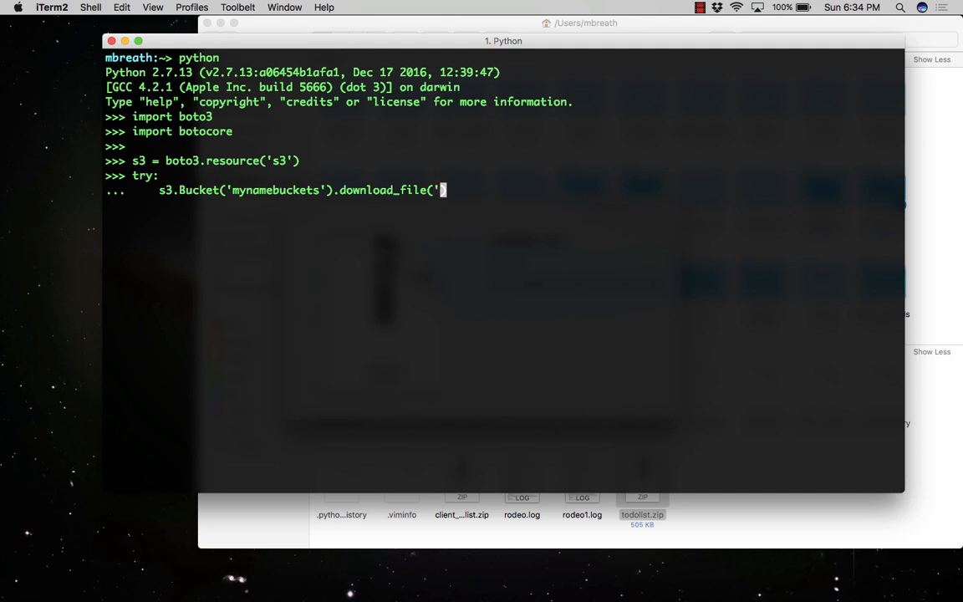
text(todol)
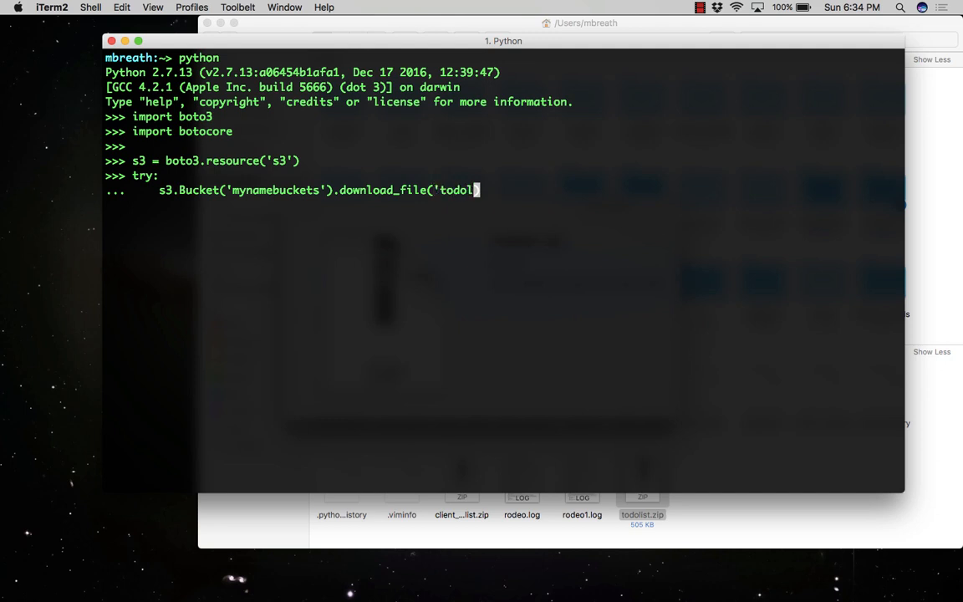
text(ist.zi)
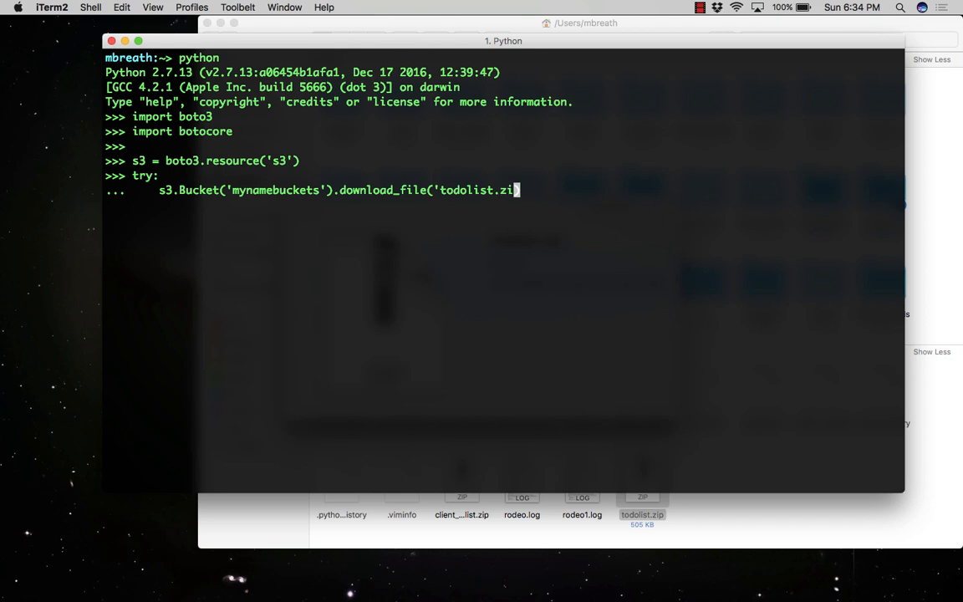
text(p')
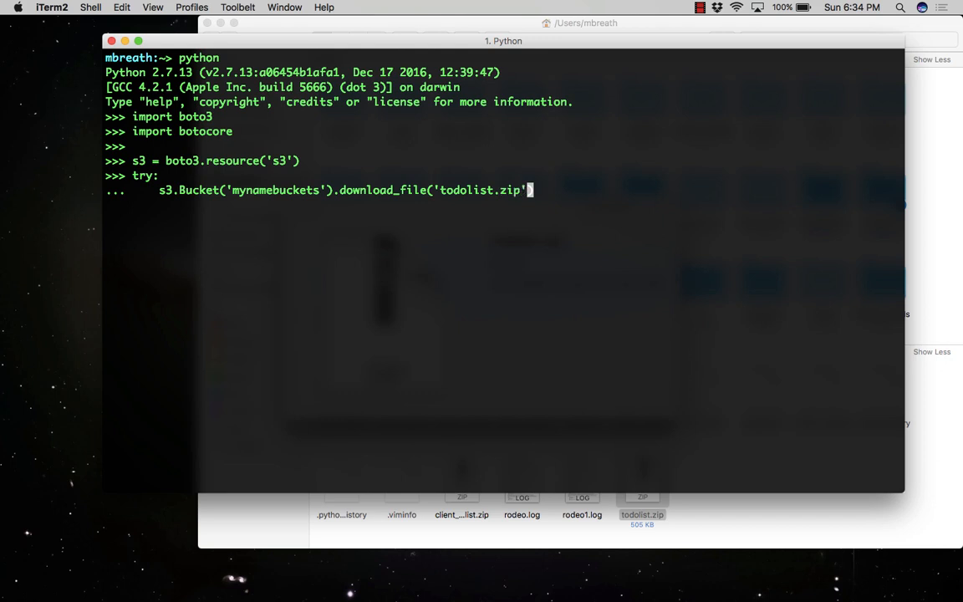
text(, ')
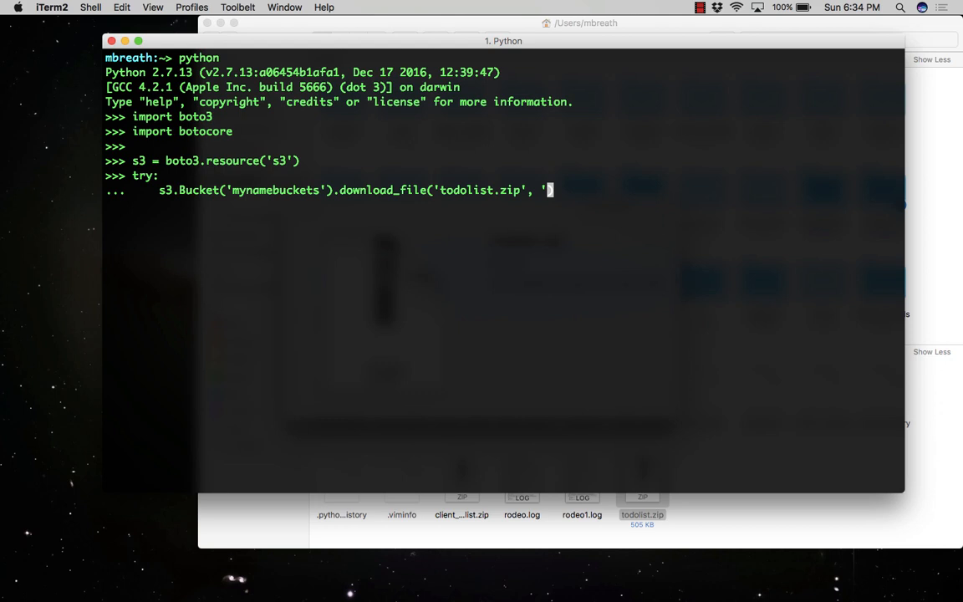
text(resou)
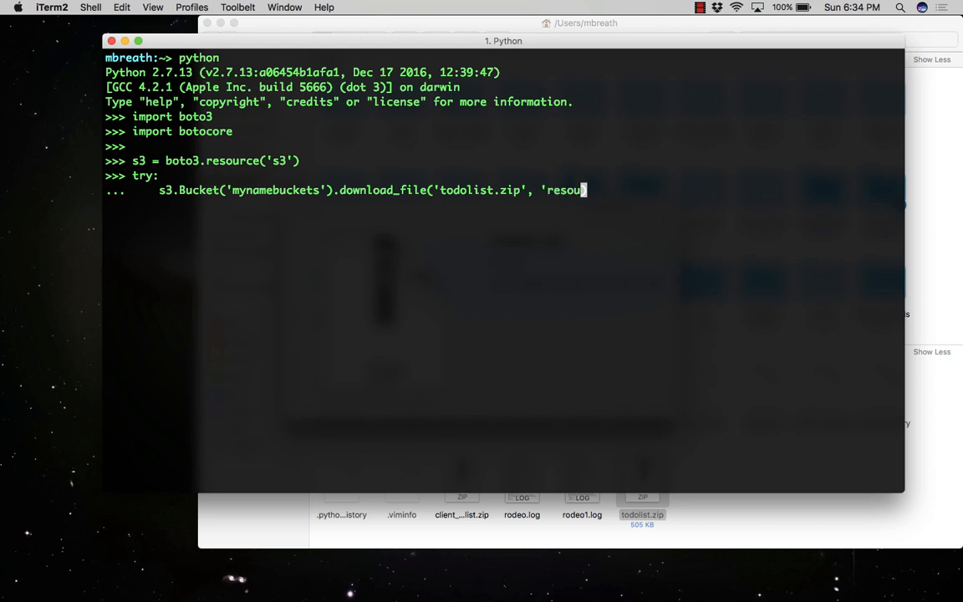
text(rce)
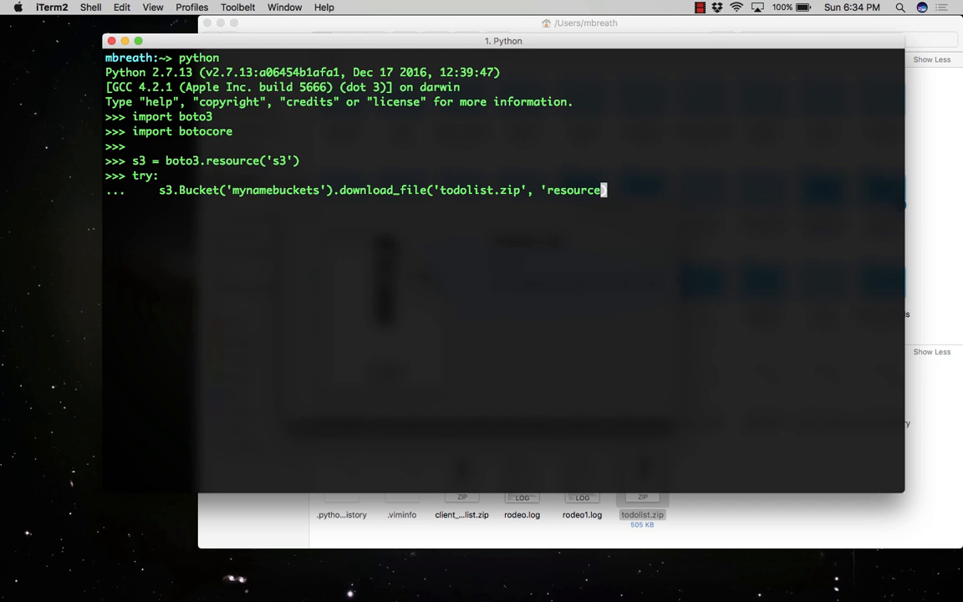
text(_todolist.zip'))
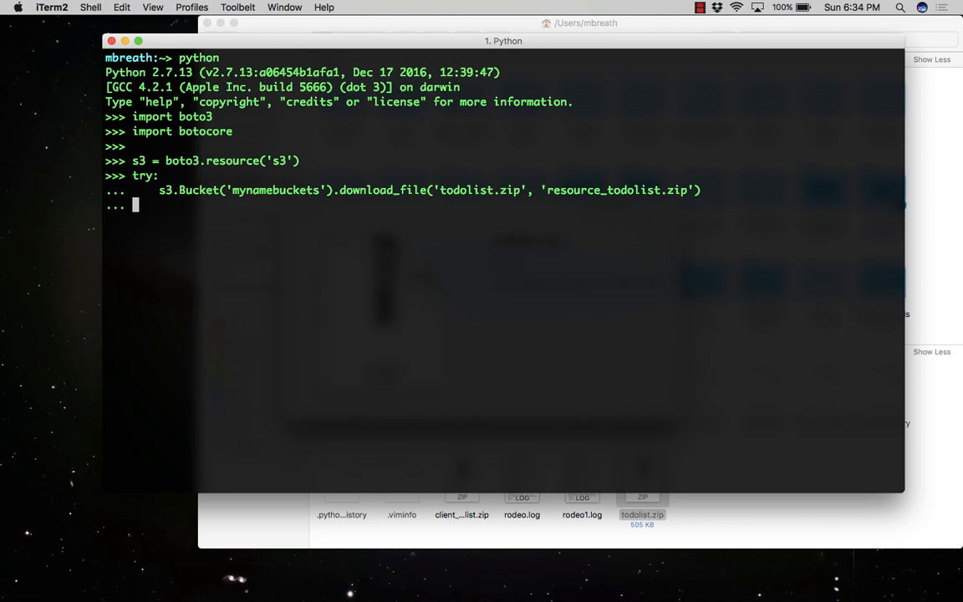
Add an except botocore.exceptions.ClientError as e: clause.
text(exce)
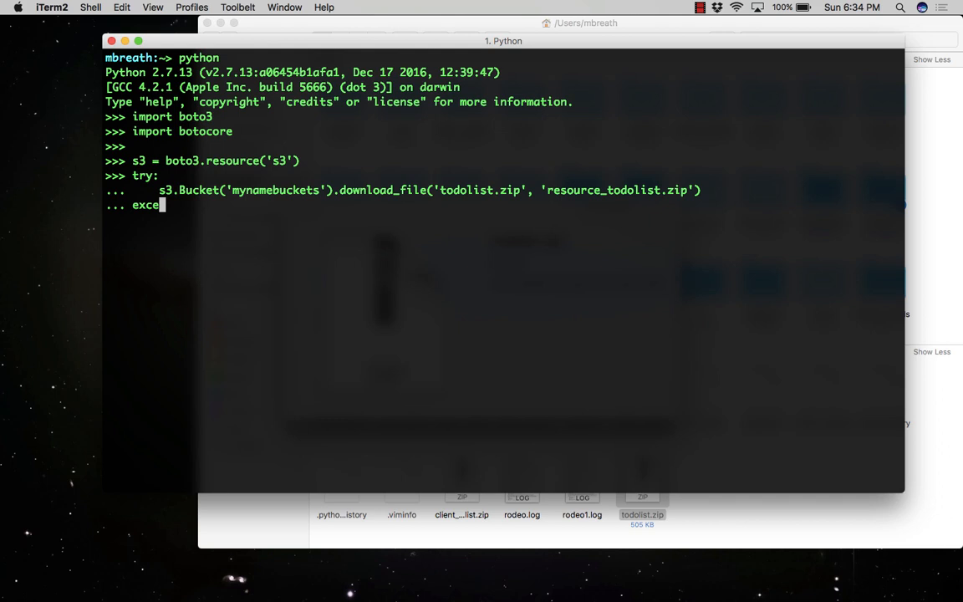
text(t)
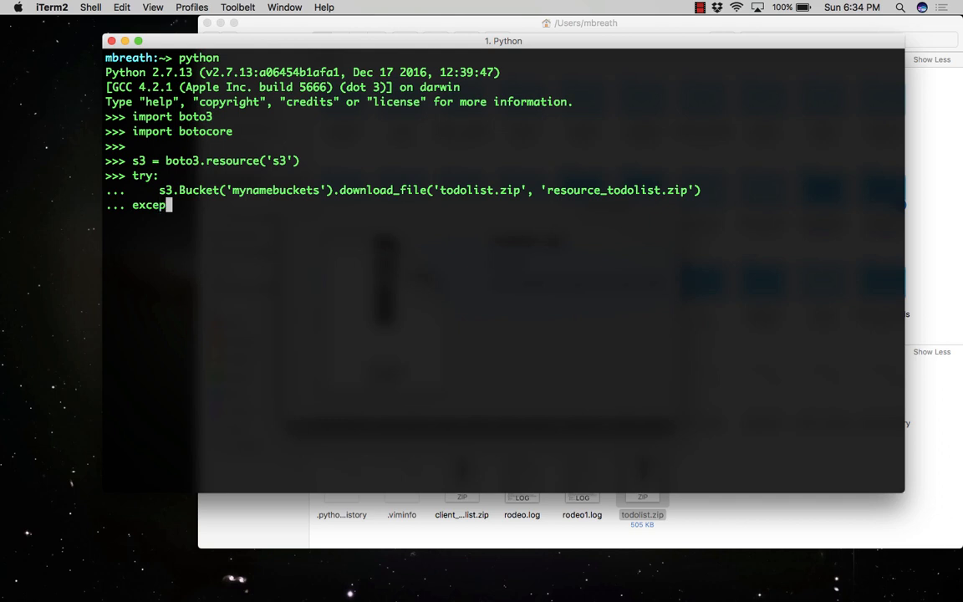
text(t)
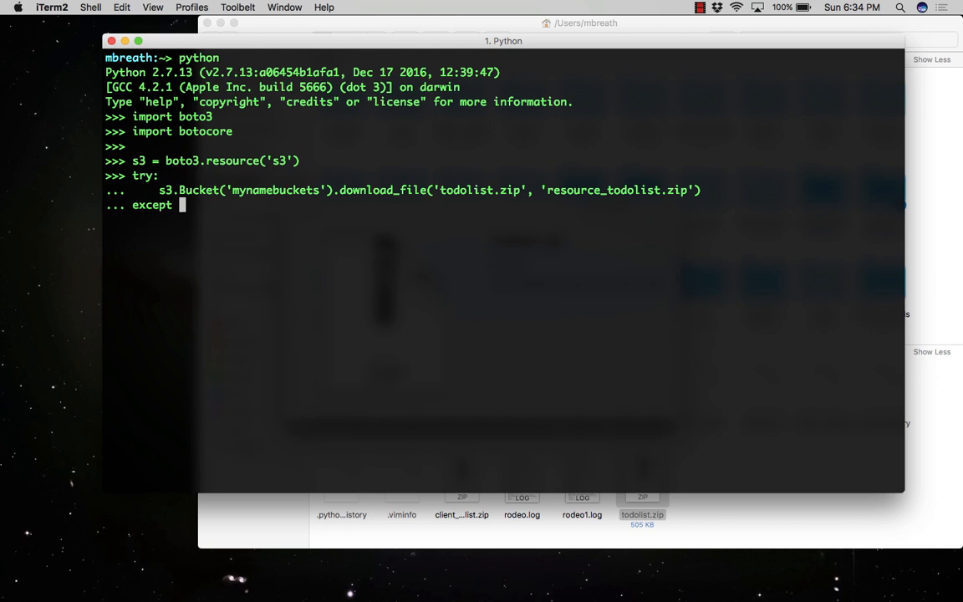
text(botocore)
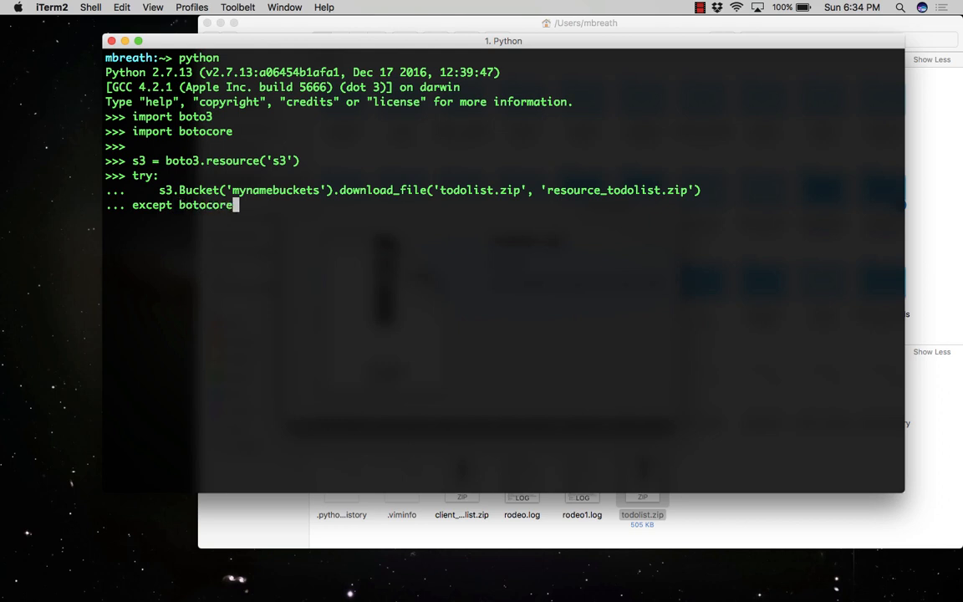
text(.ex)
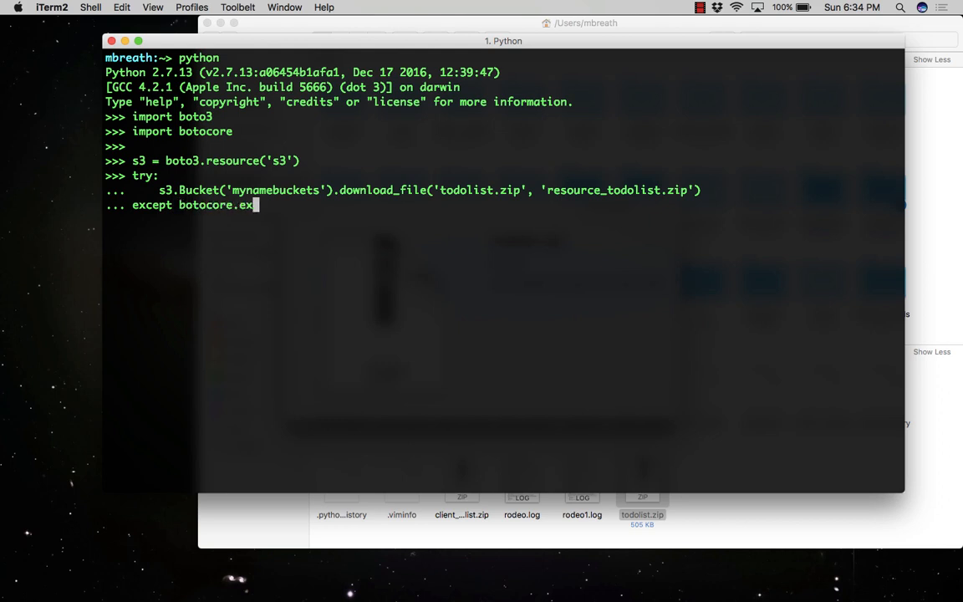
text(ep)
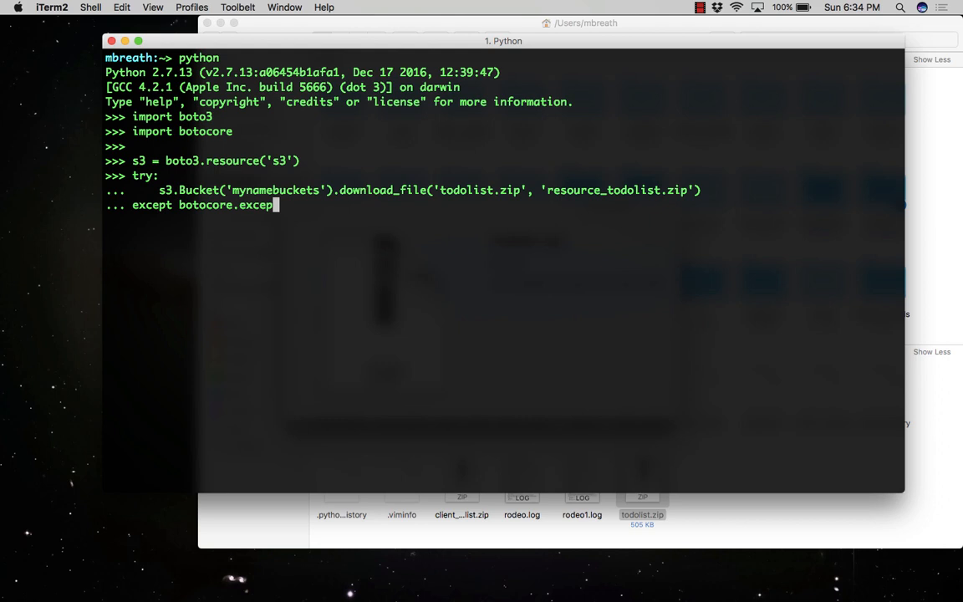
text(tions)
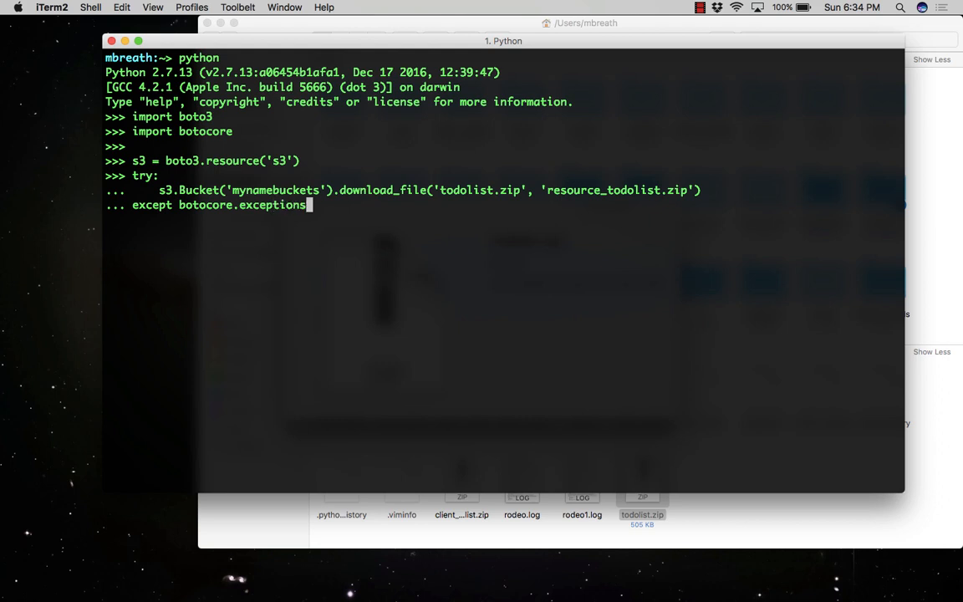
text(C)
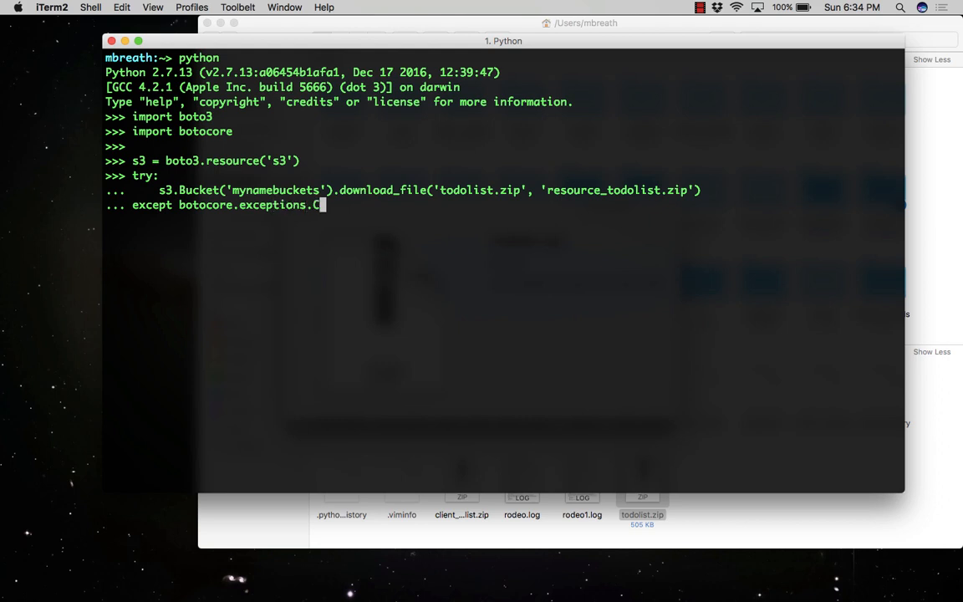
text(lient)
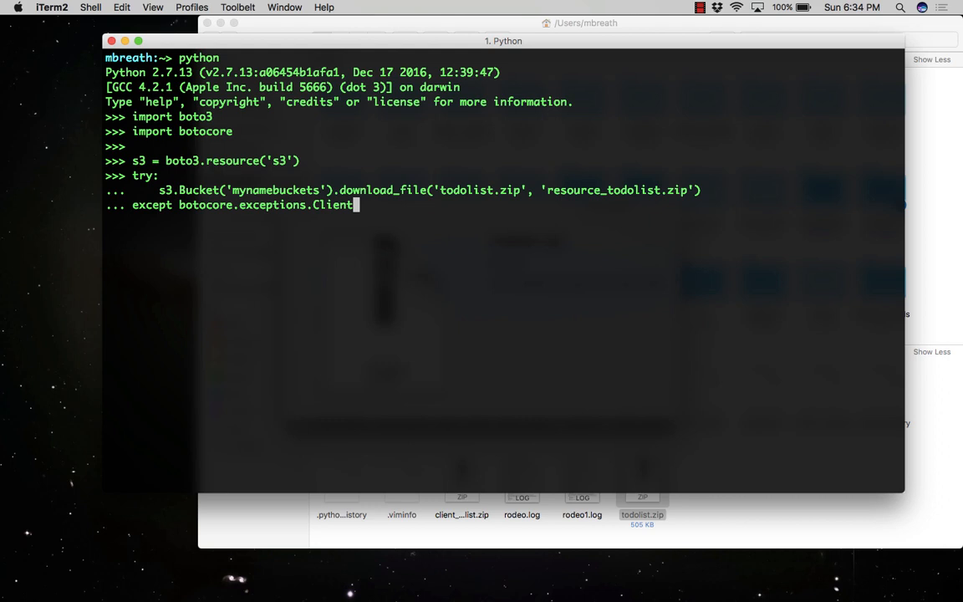
text(Erro)
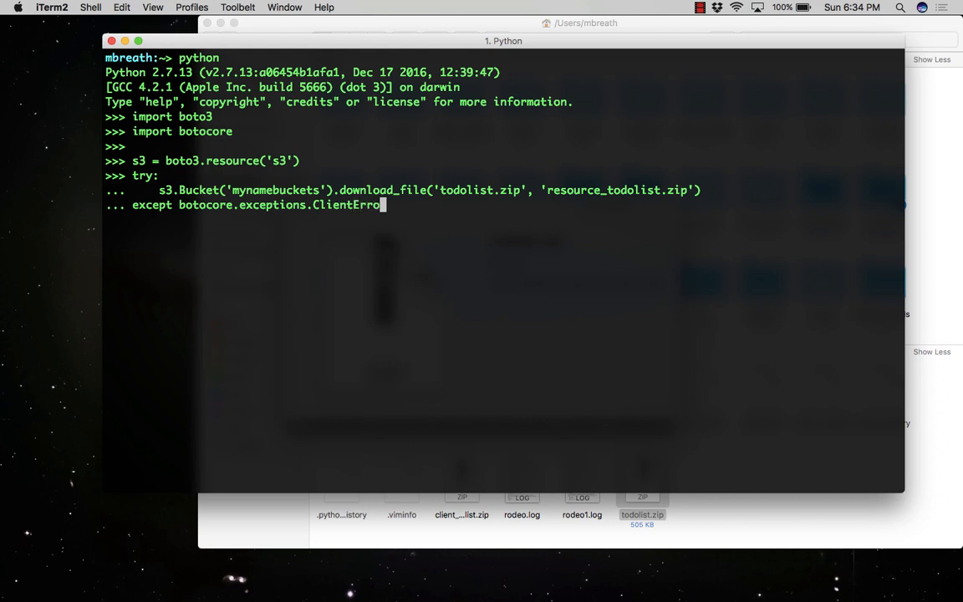
text(s)
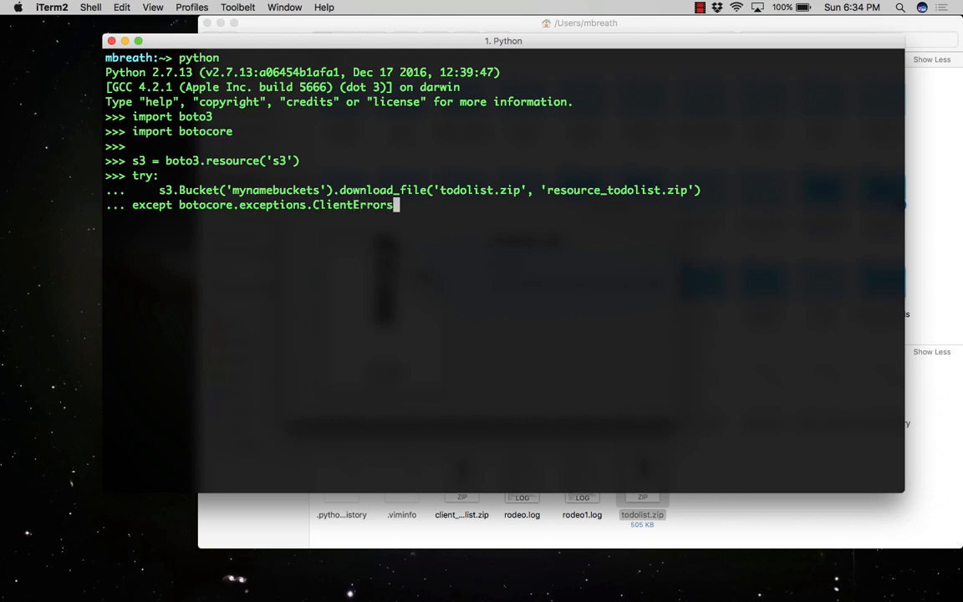
text(as e)
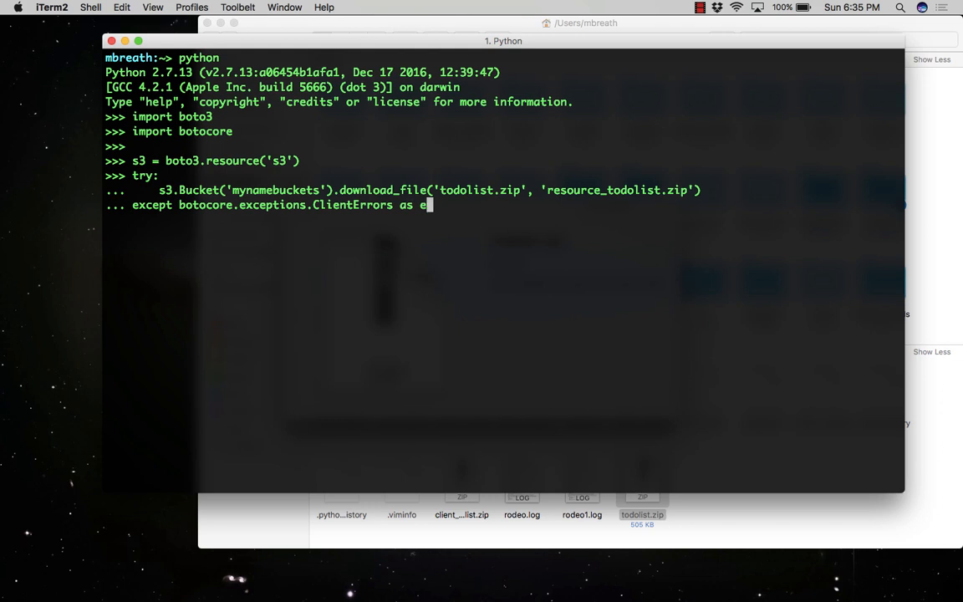
text(:)
text(id)
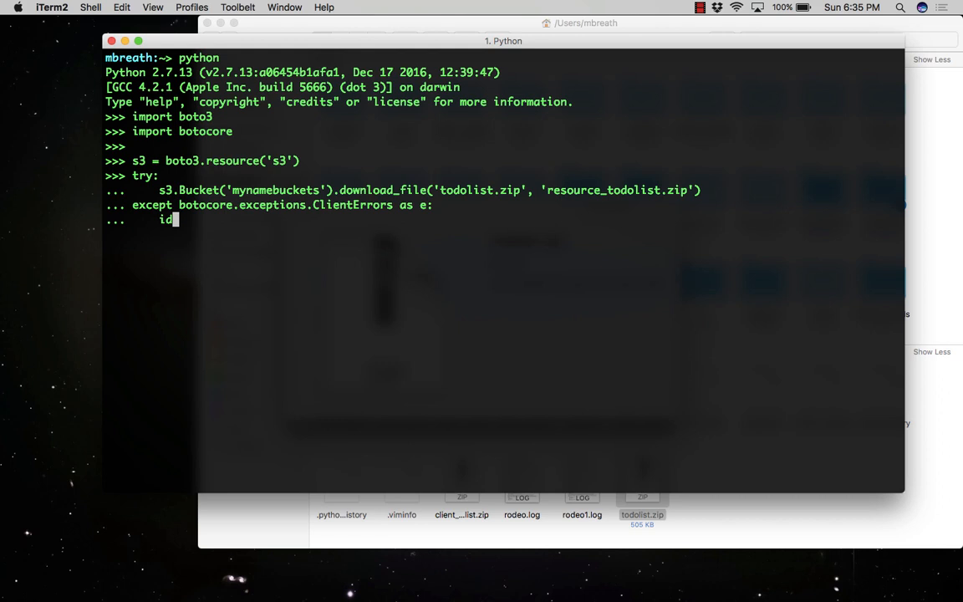
Check whether e.response['Error']['Code'] == '404' inside the except clause.
text(if)
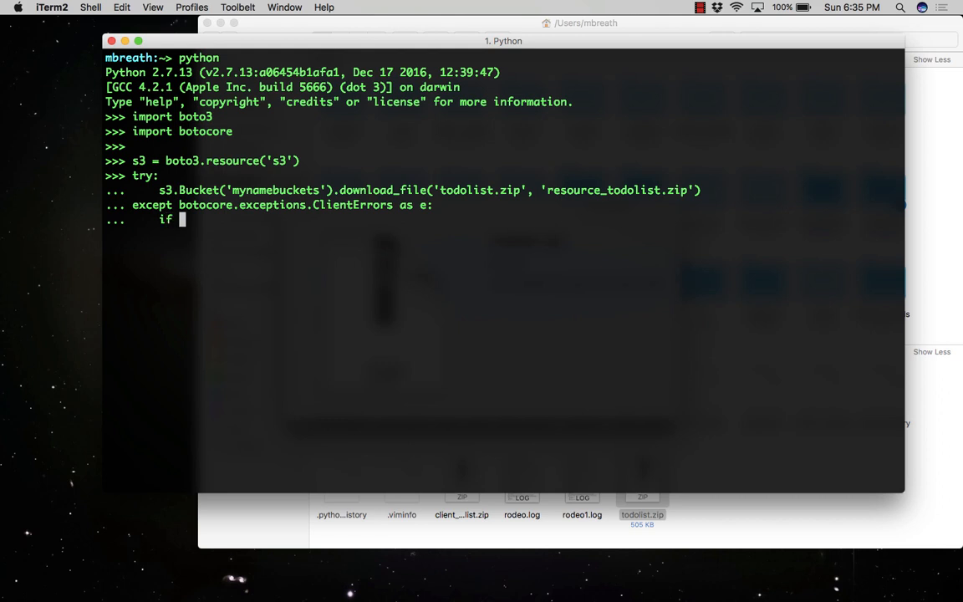
text(e.)
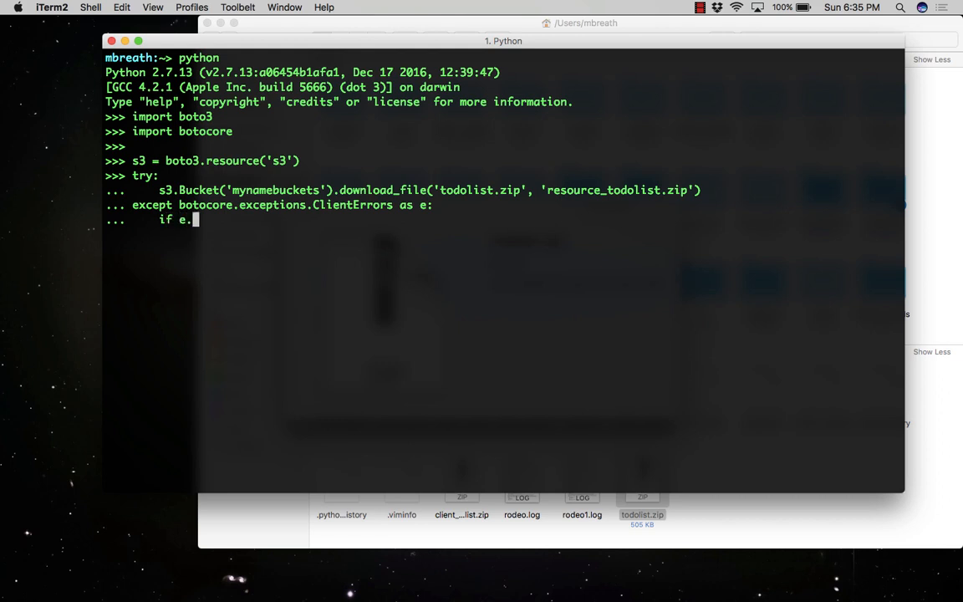
text(respi)
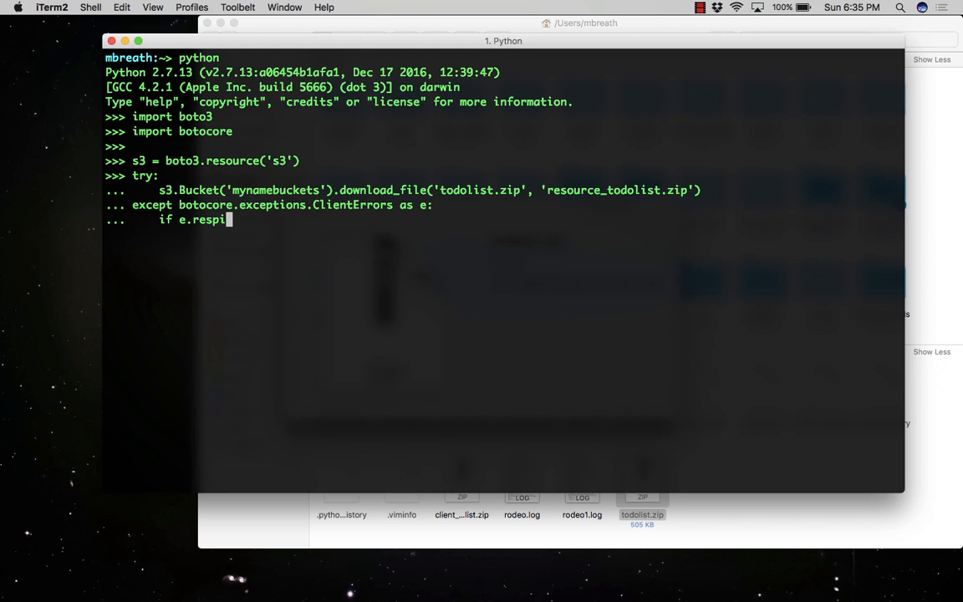
text(onse)
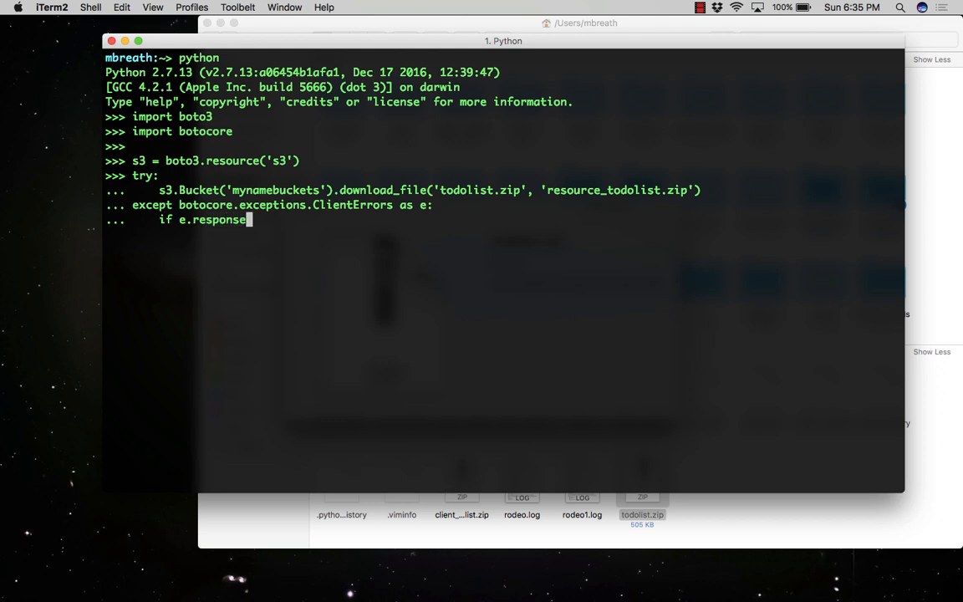
text([)
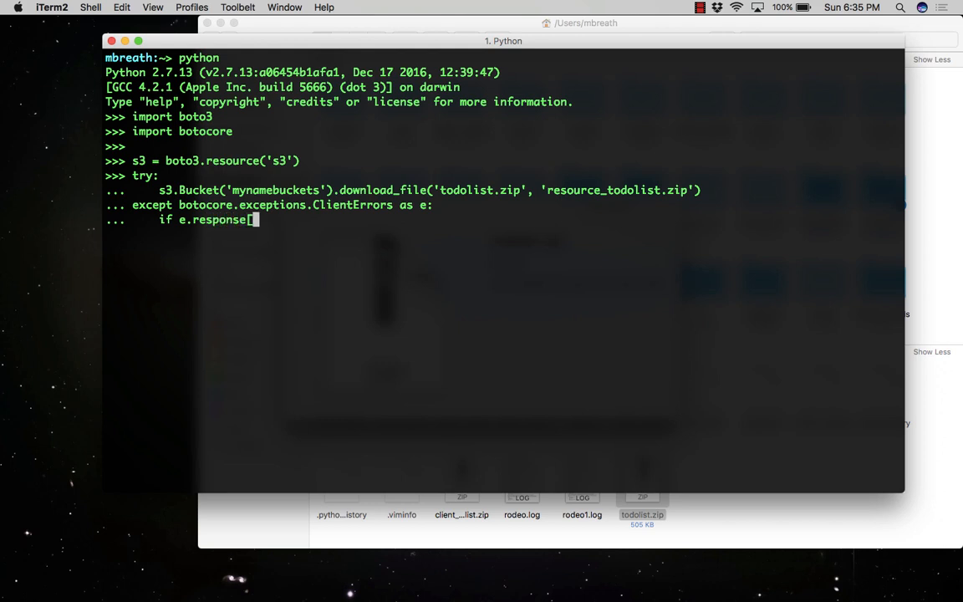
text(['Err)
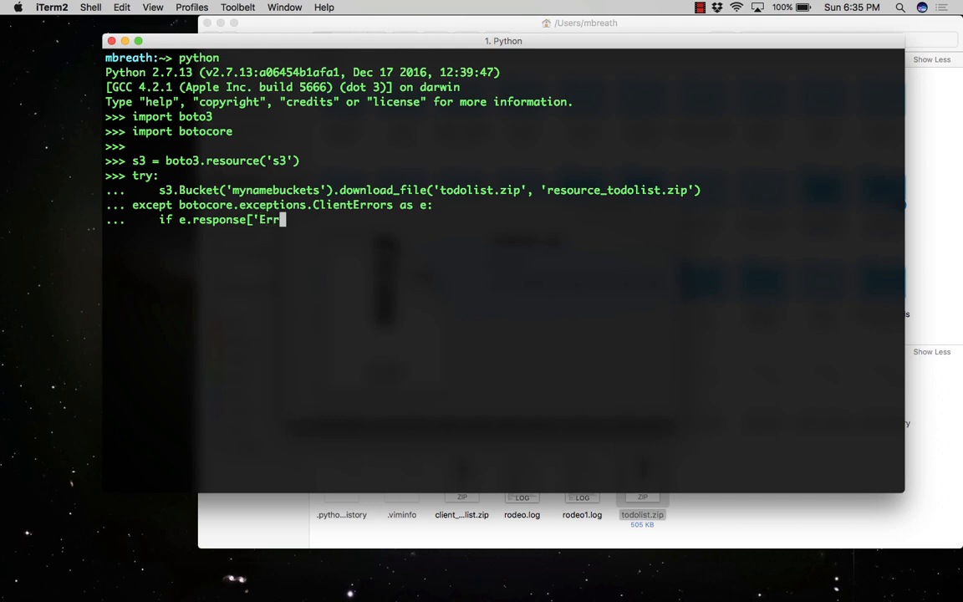
text(or)
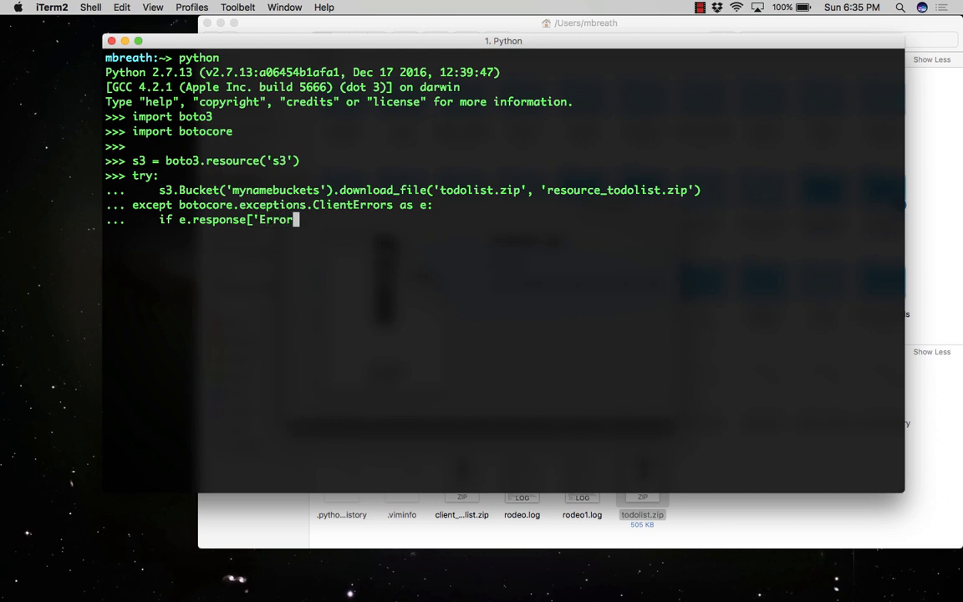
text('])
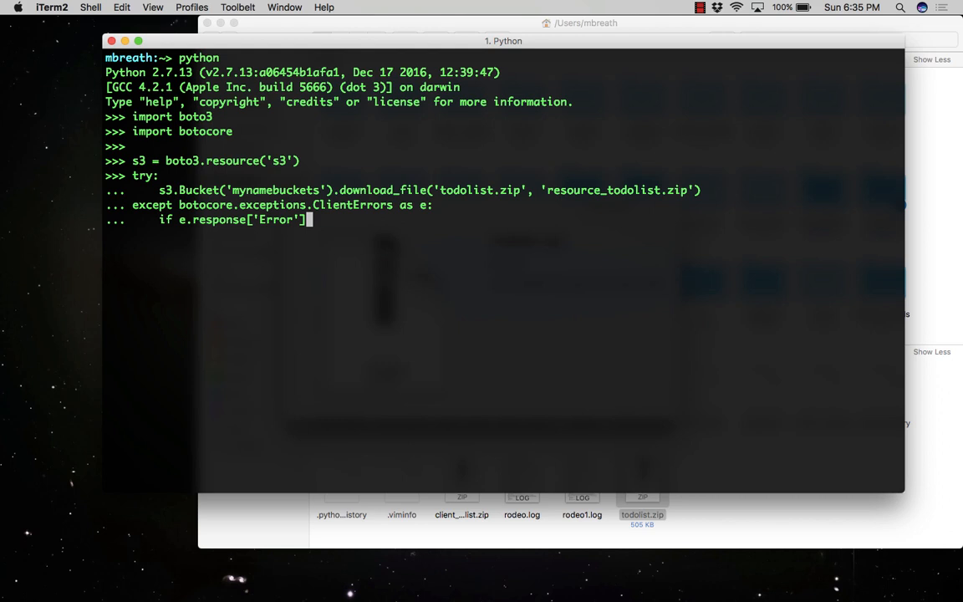
text([)
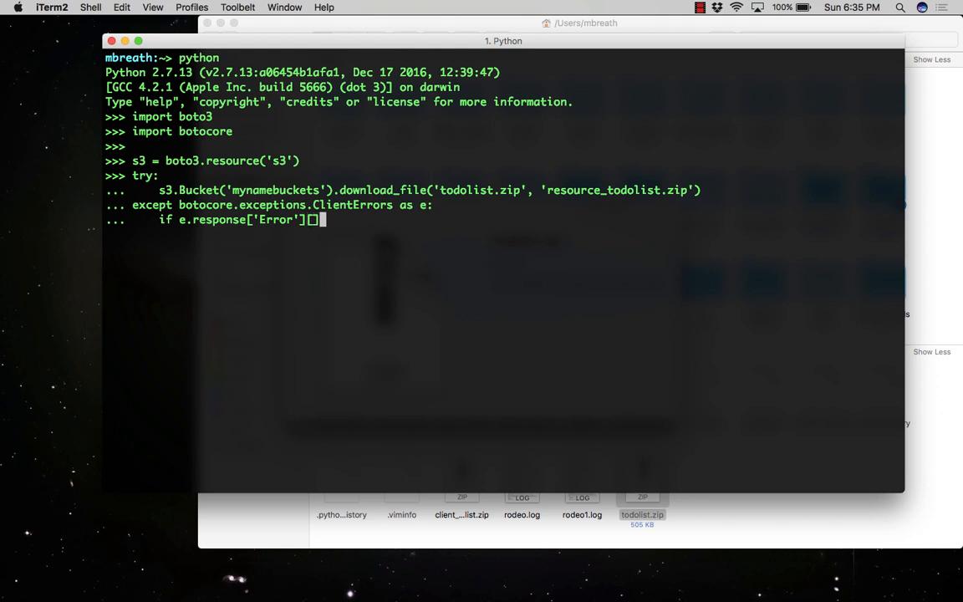
text(['C)
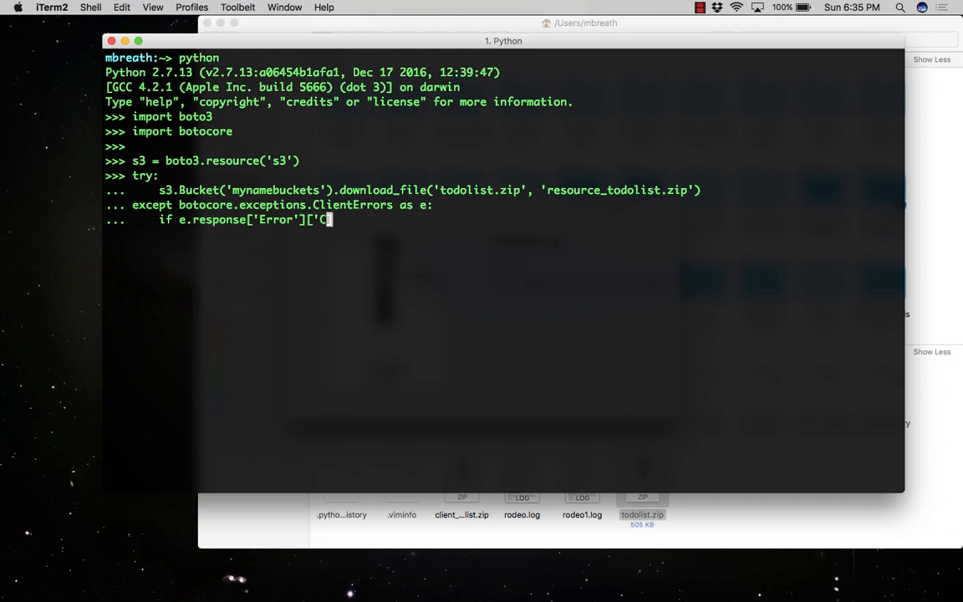
text(ode')
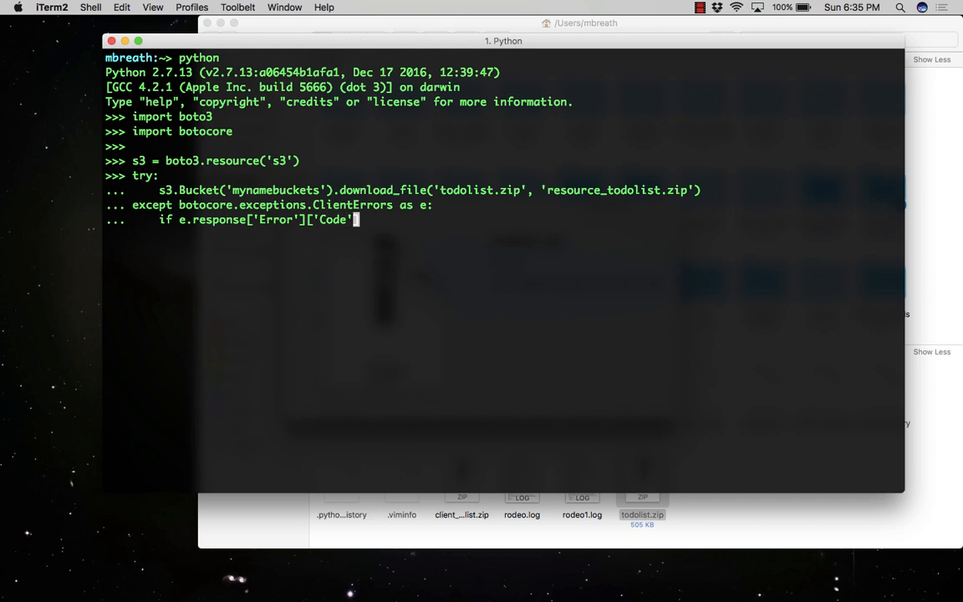
text(=)
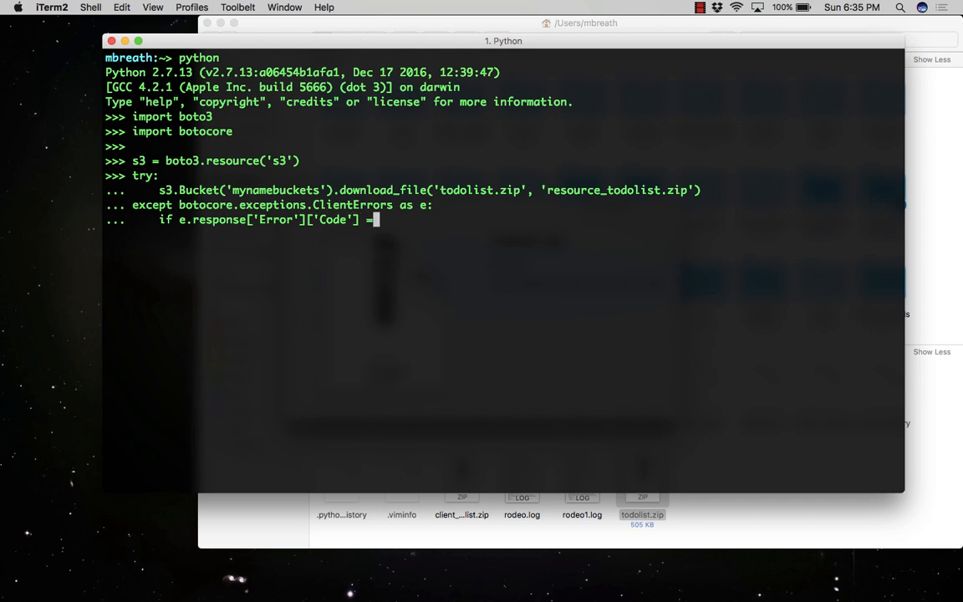
text(= ')
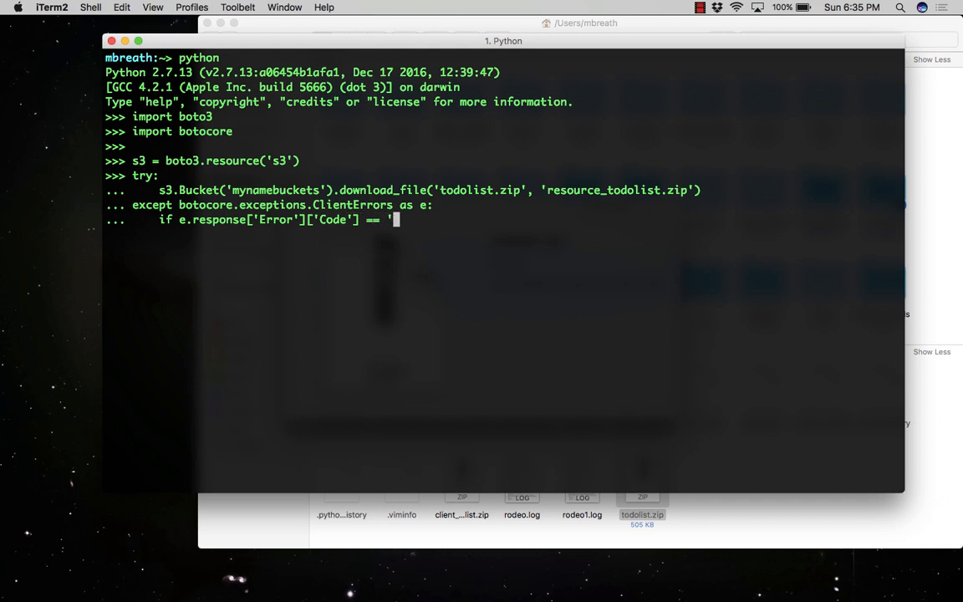
text(404)
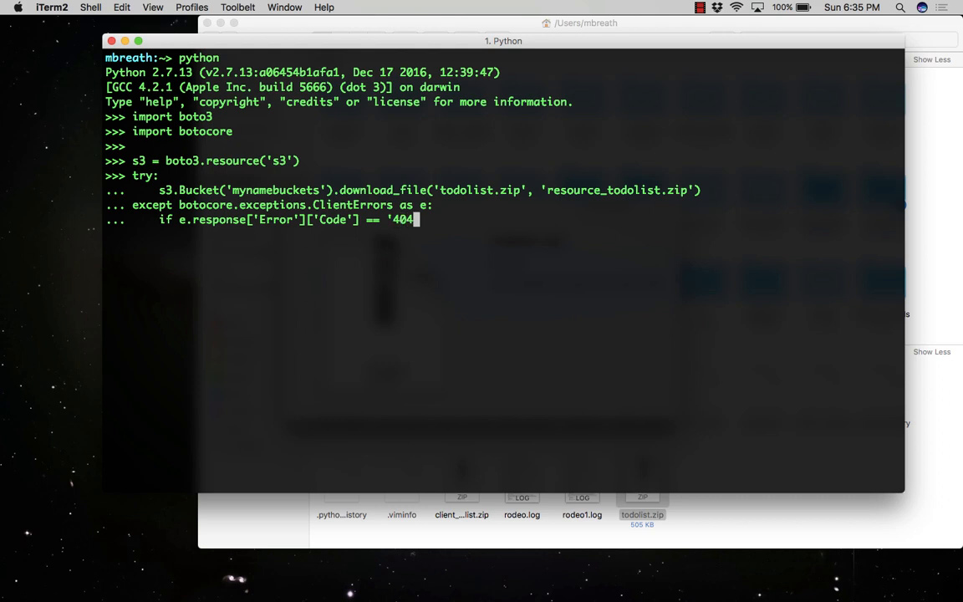
text(:)
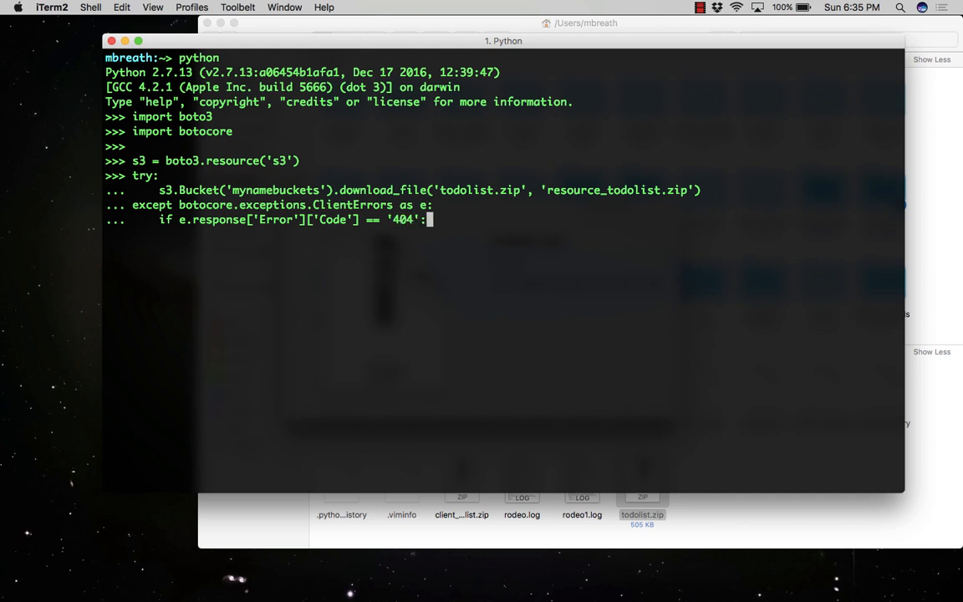
key(Return)
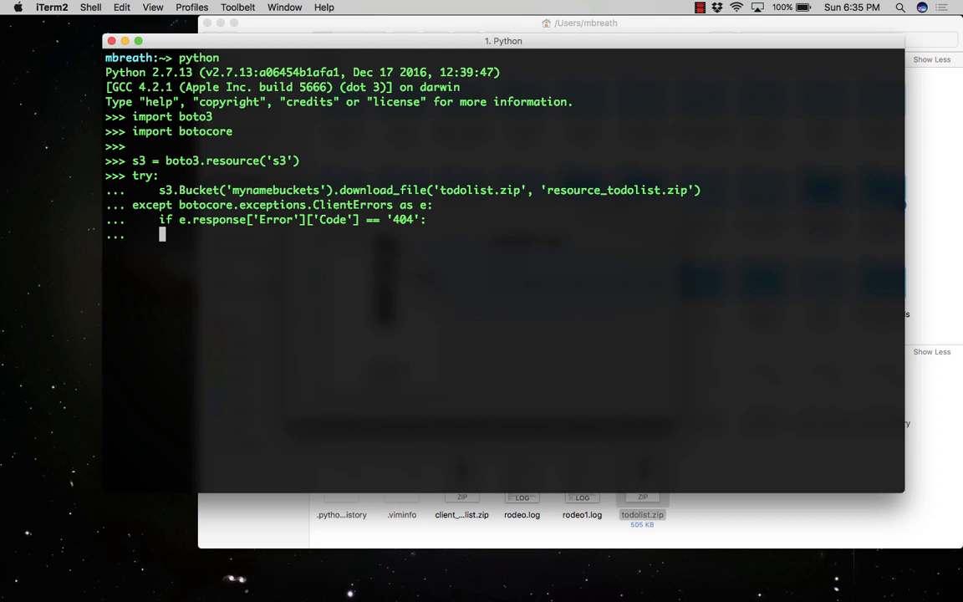
Print 'The object does not exist' for 404 and add an else: raise clause.
text(pri)
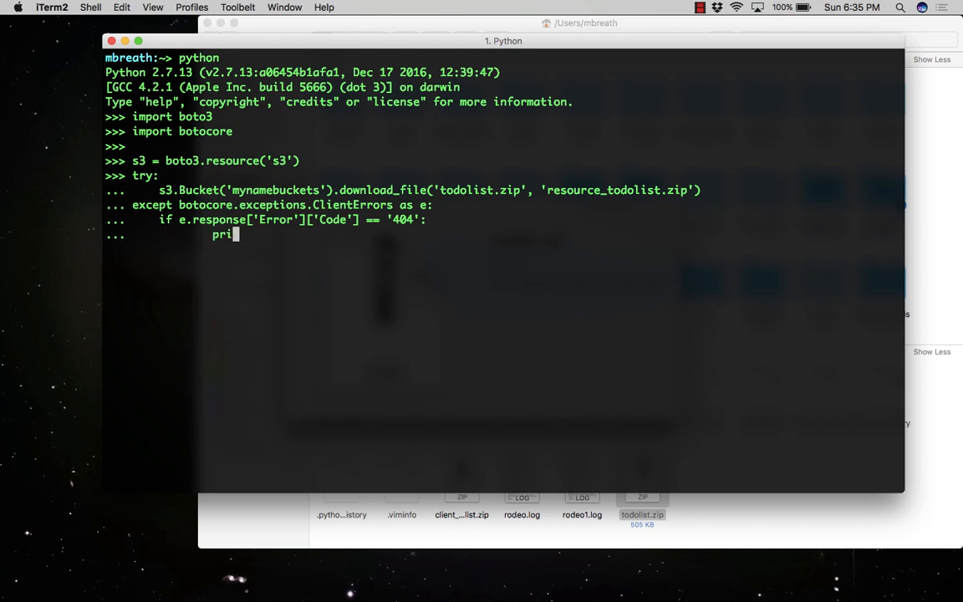
text(t)
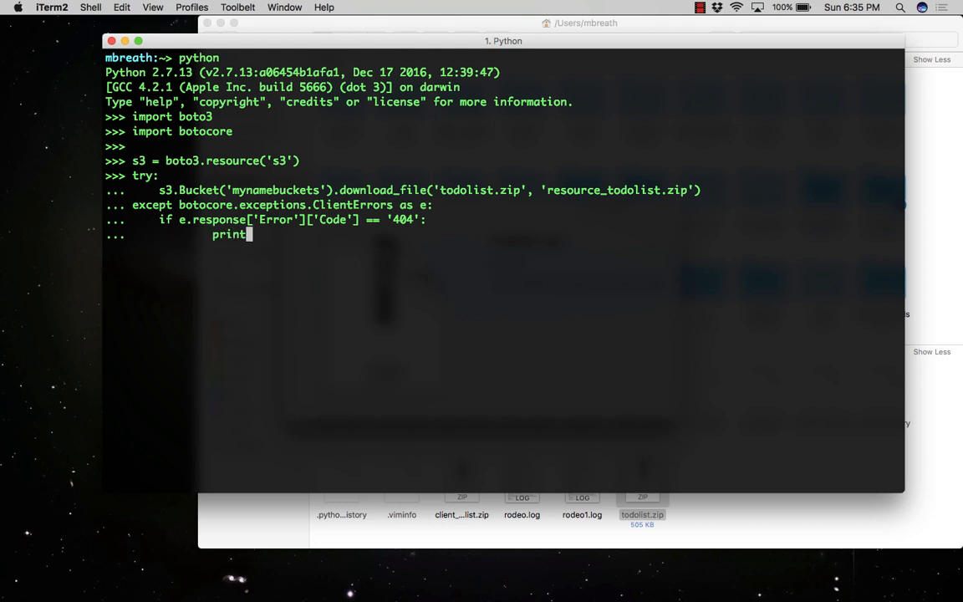
text(()
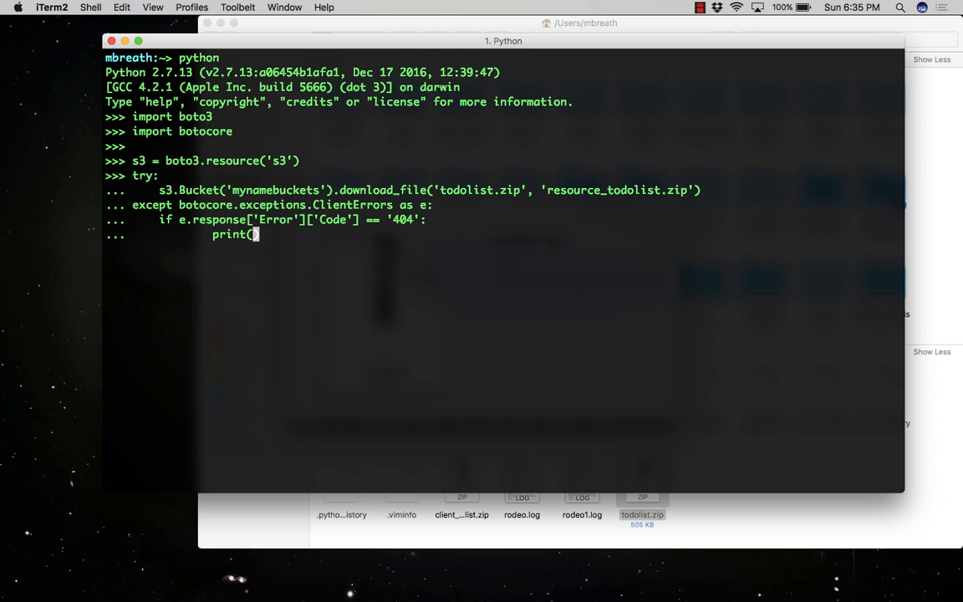
text(')
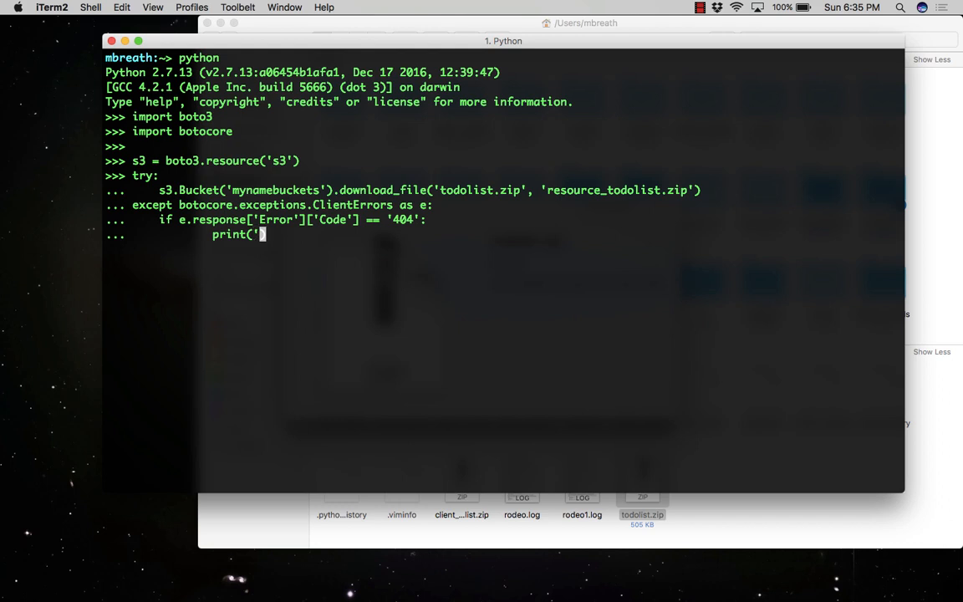
text(The object does)
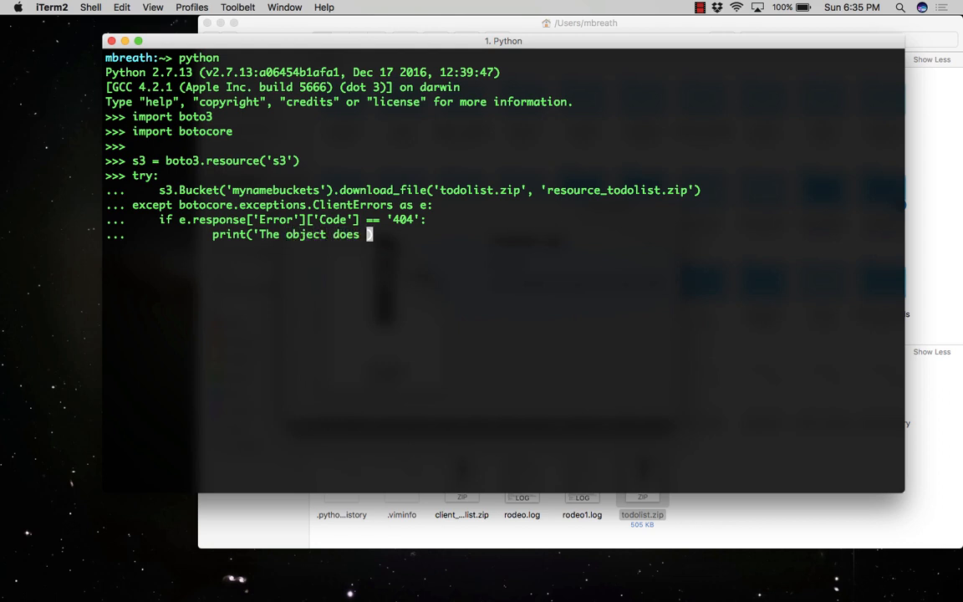
text(not exist)
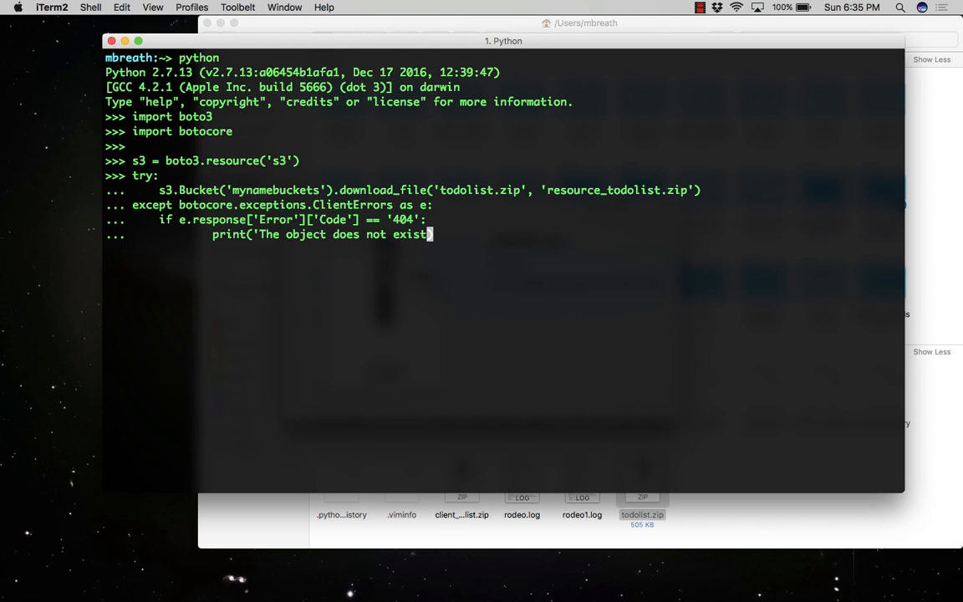
text('))
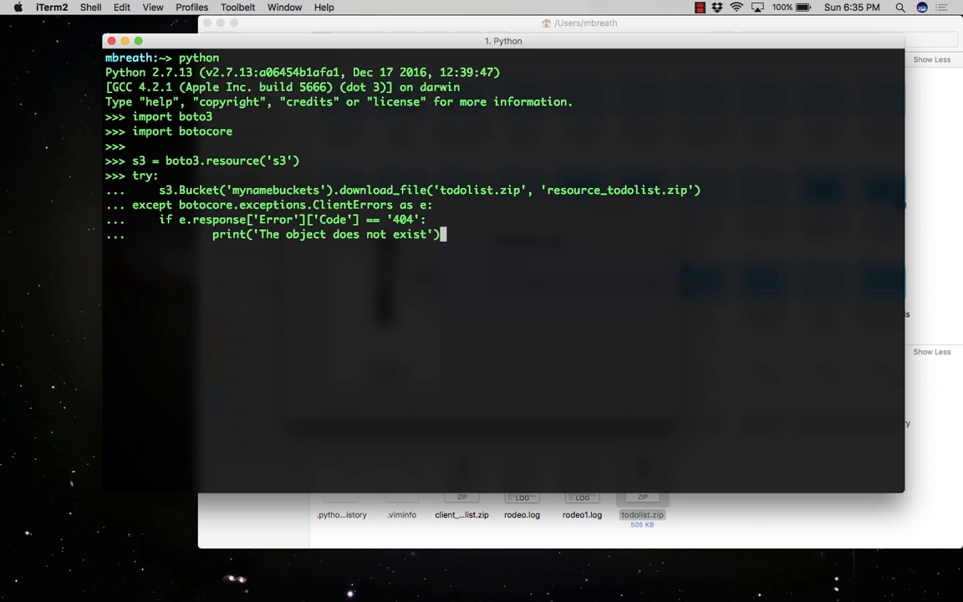
key(Return)
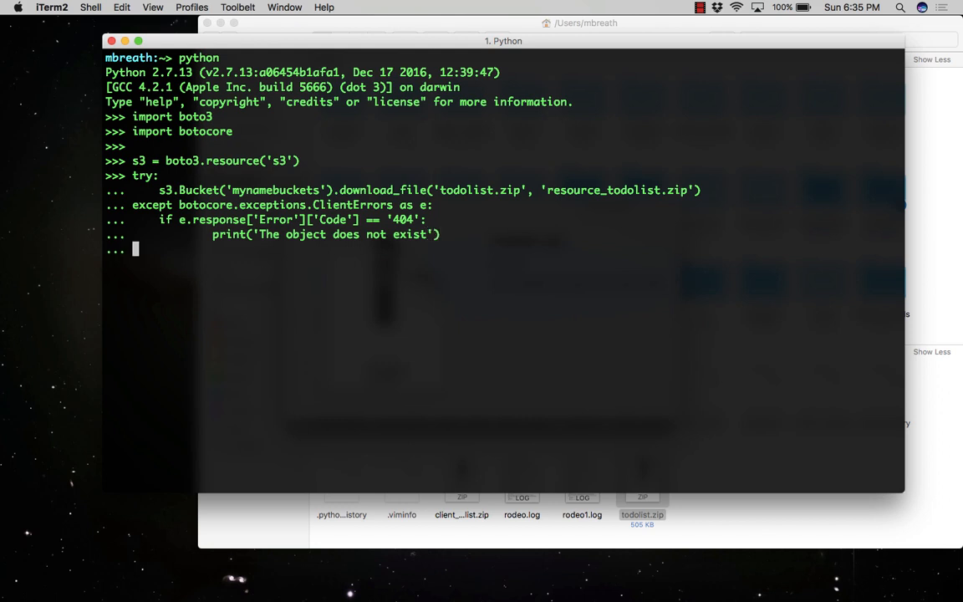
text(else)
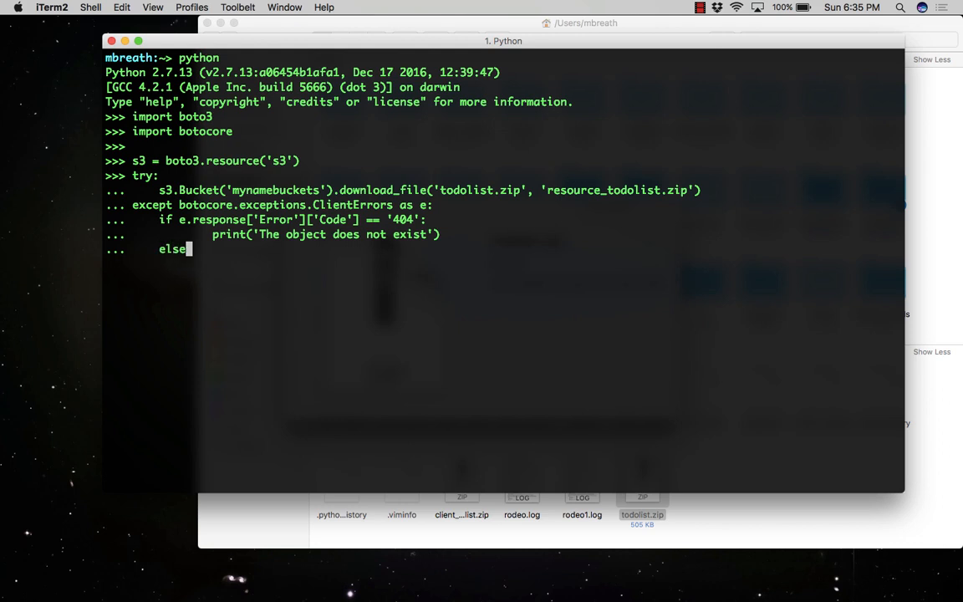
text(:)
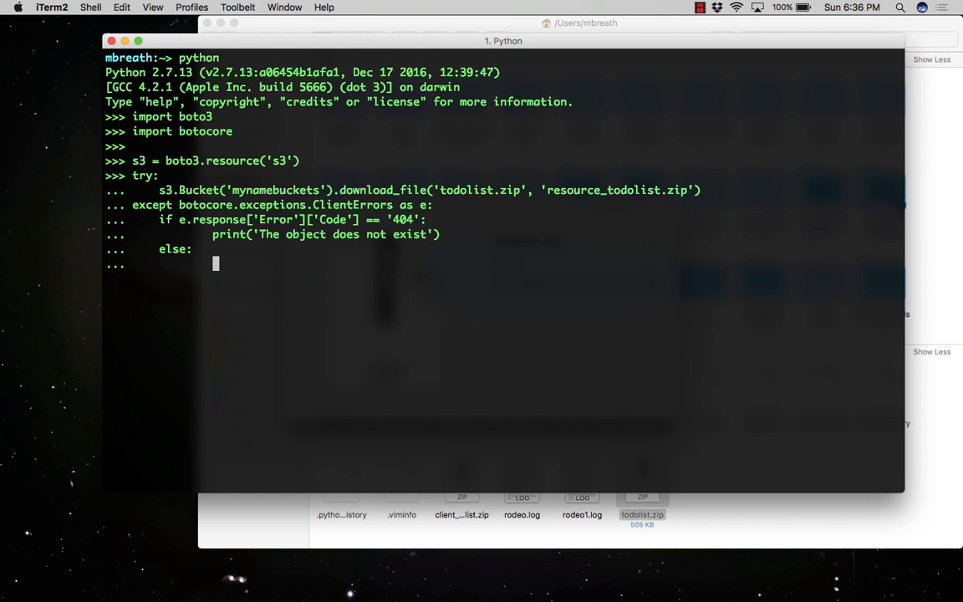
text(raise)
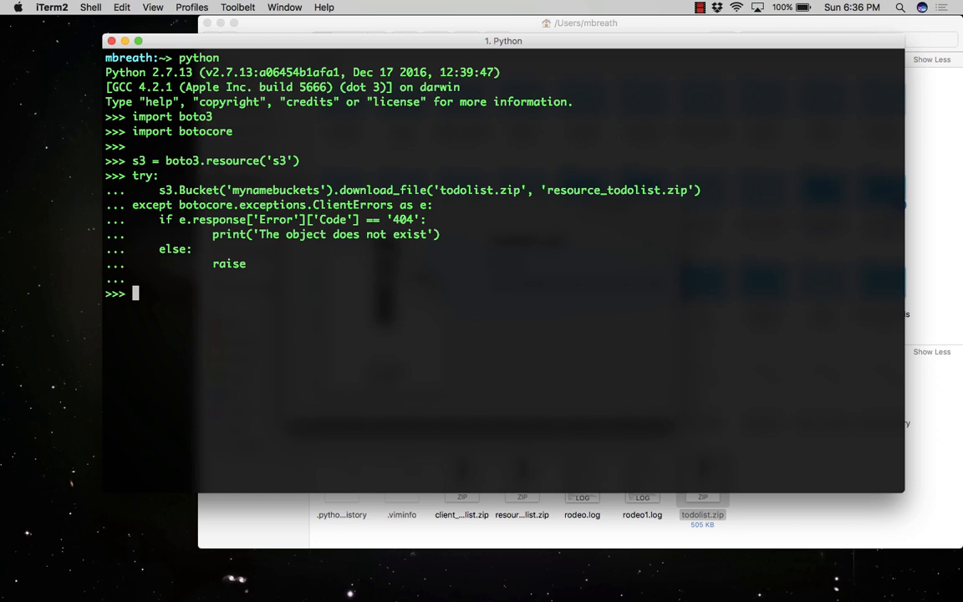
mouse_move(333, 435)
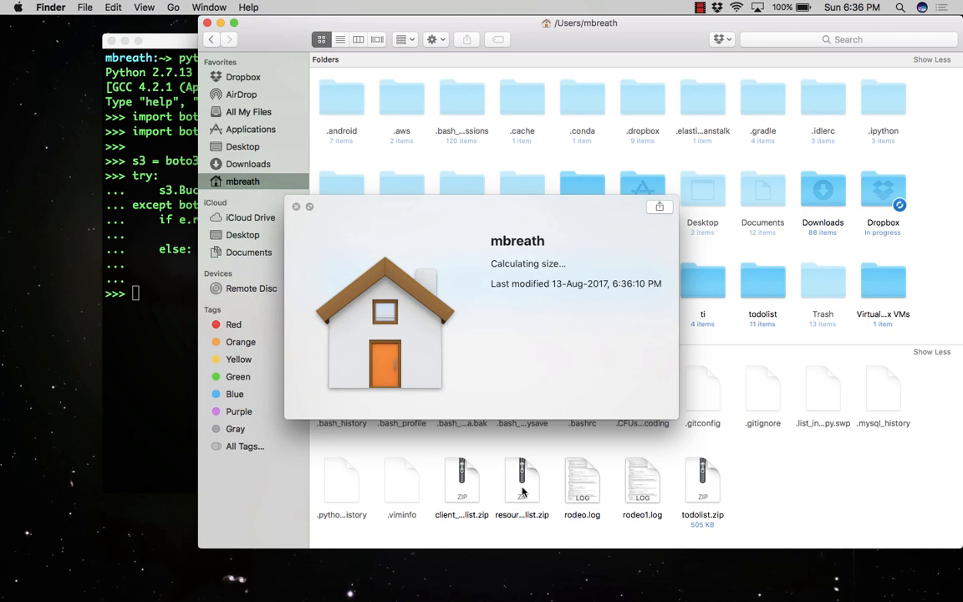
Preview resource_todolist.zip in Finder and compare its 505 KB size with client_todolist.zip.
click(521, 481)
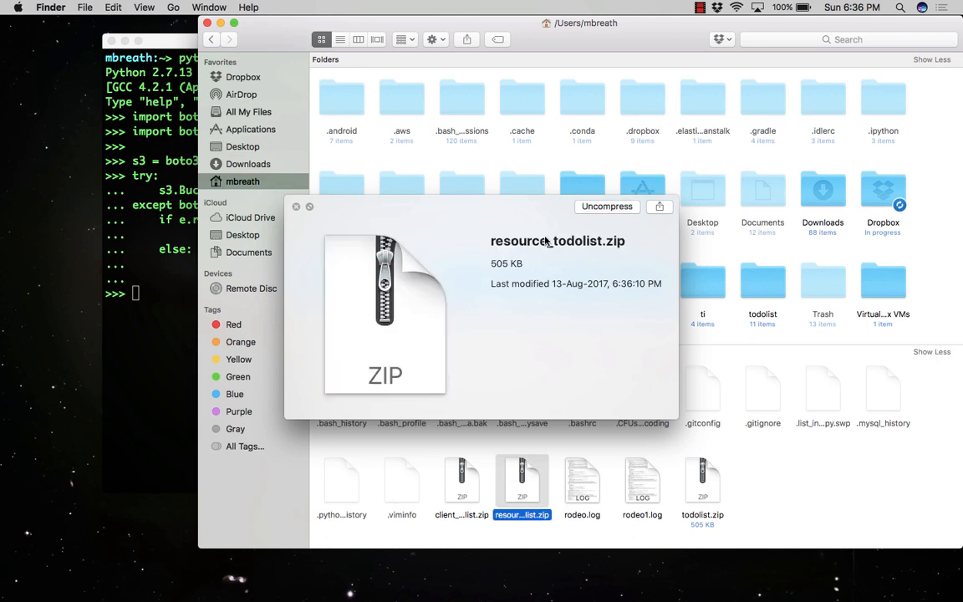
mouse_move(606, 250)
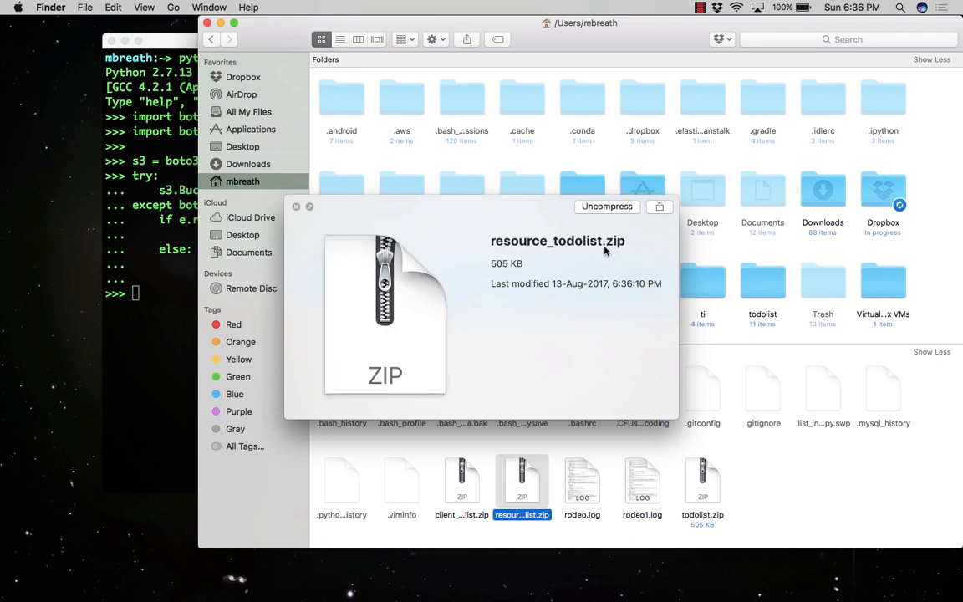
mouse_move(466, 484)
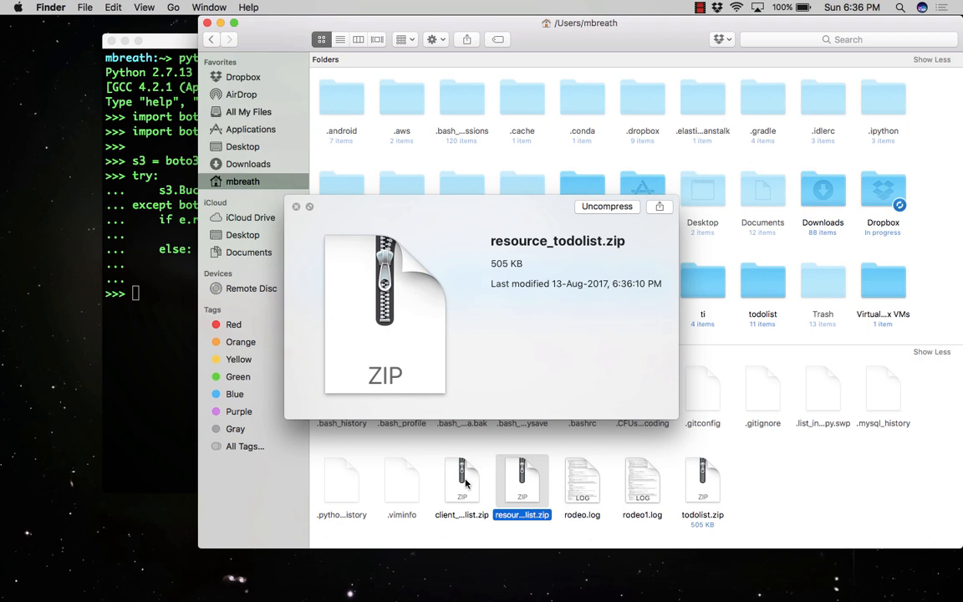
click(461, 481)
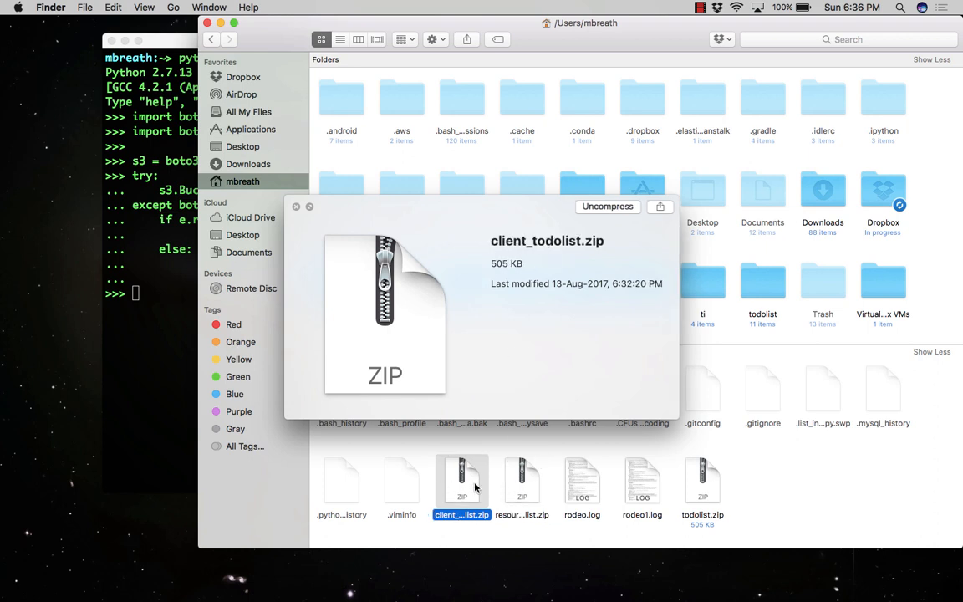
click(522, 481)
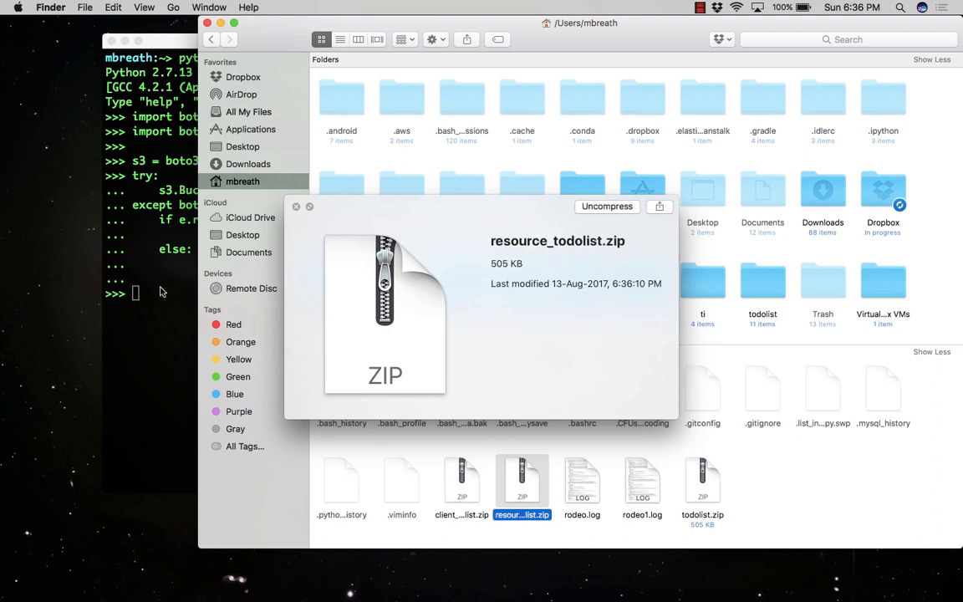